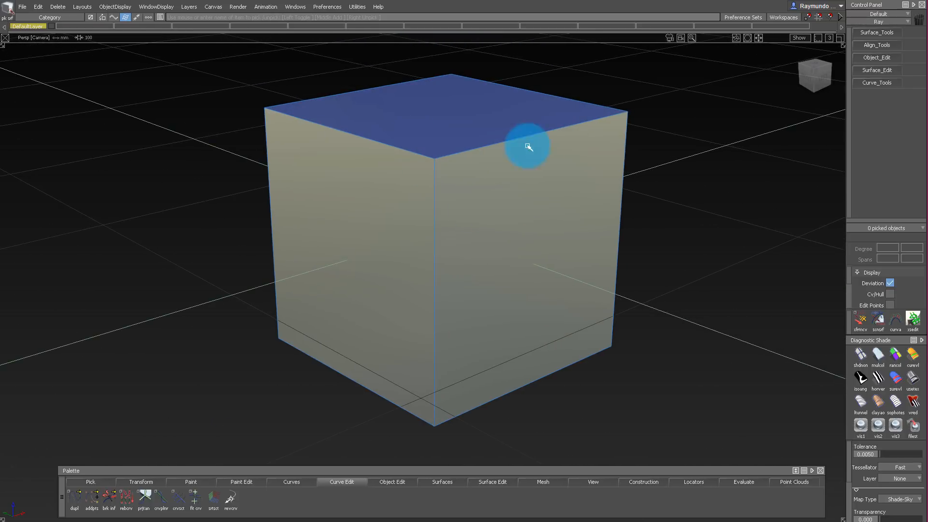
mouse_move(478, 178)
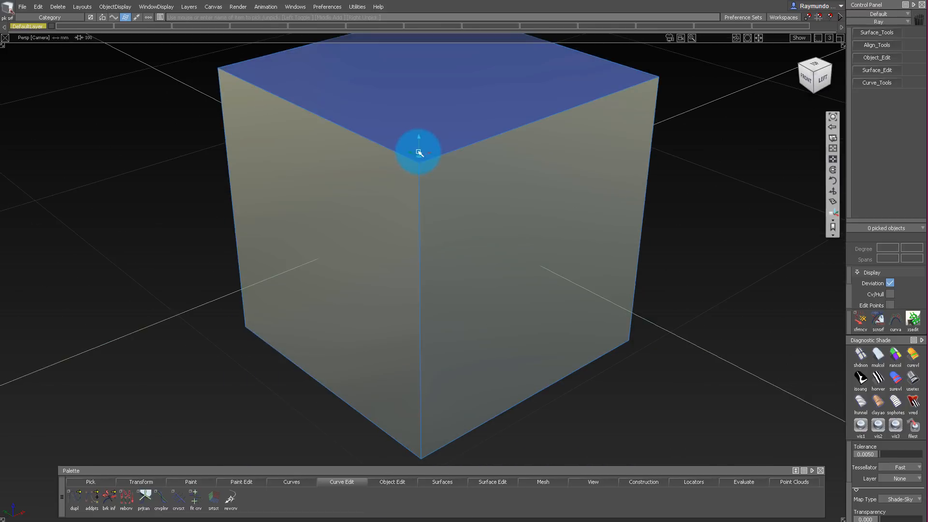
Bring up the Surfaces palette tool list, showing Round, for the plain cube.
left_click(442, 482)
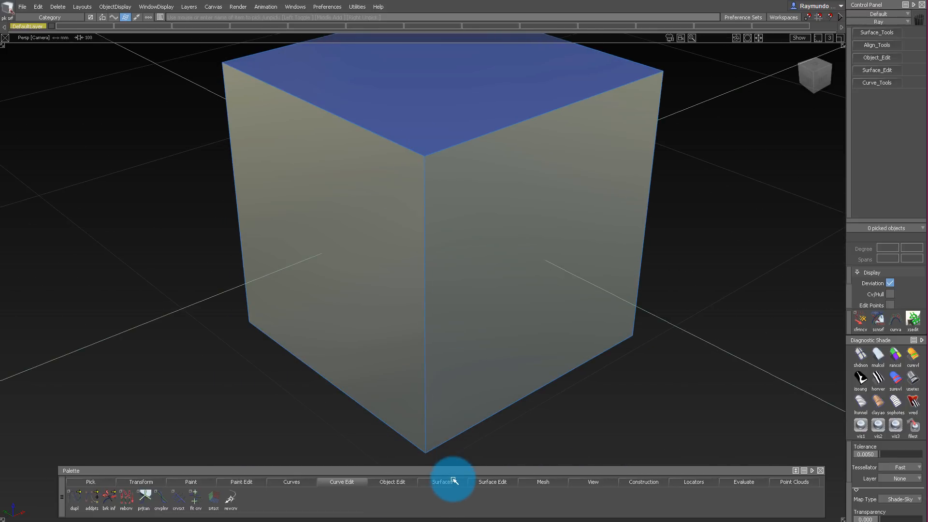
left_click(442, 481)
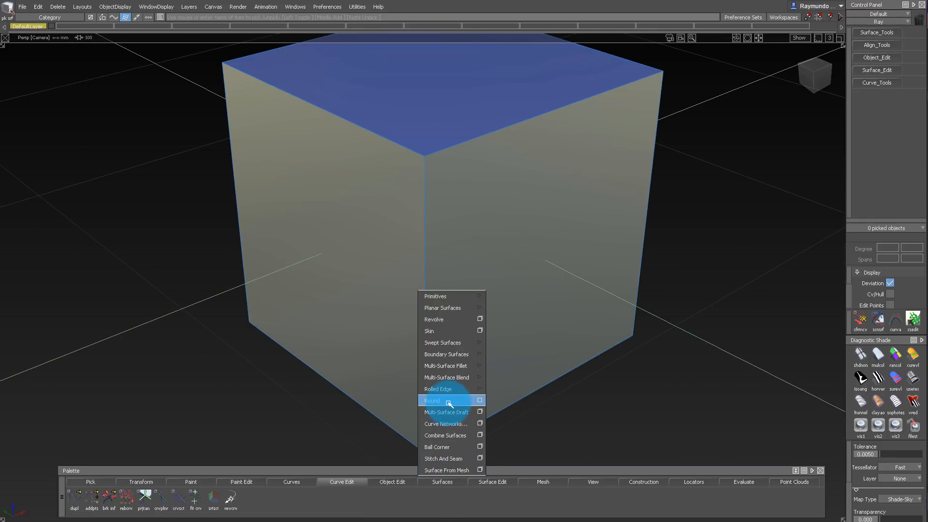
Round the three top-corner edges and orbit to check their radius markers.
left_click(441, 400)
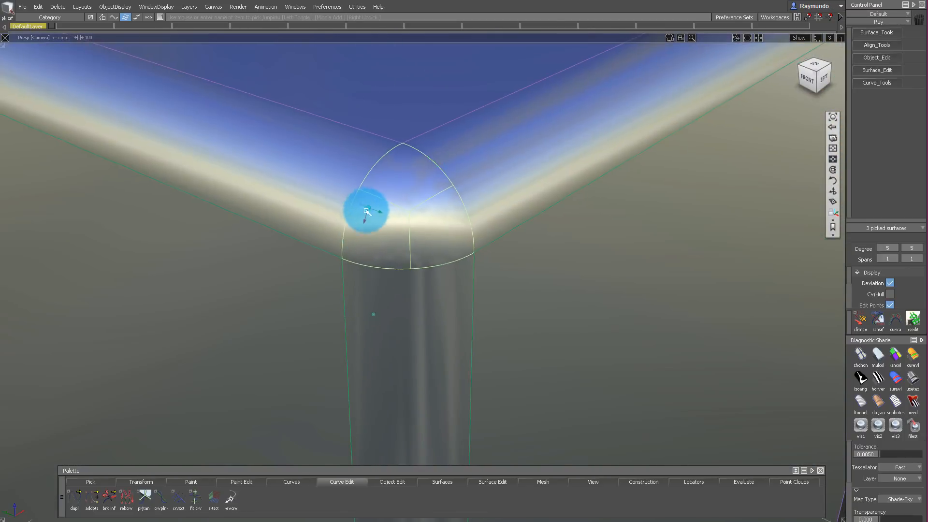
left_click_drag(367, 211, 441, 225)
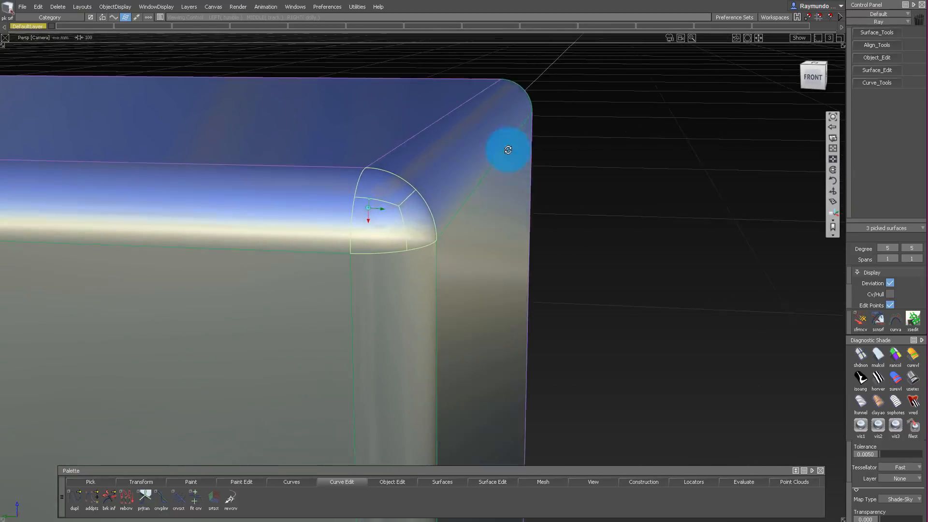
left_click_drag(508, 149, 474, 153)
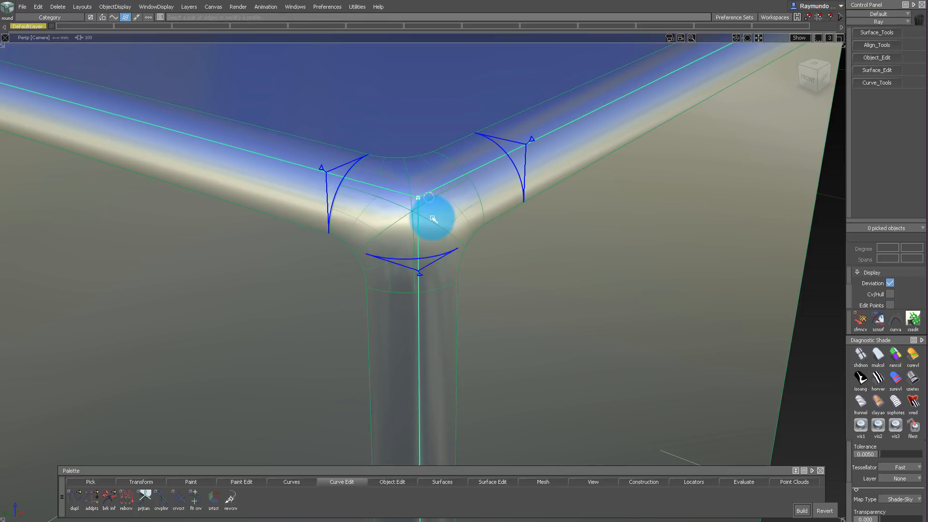
Orbit around the corner from the front, above and side to inspect the blend patch preview.
left_click_drag(432, 219, 451, 281)
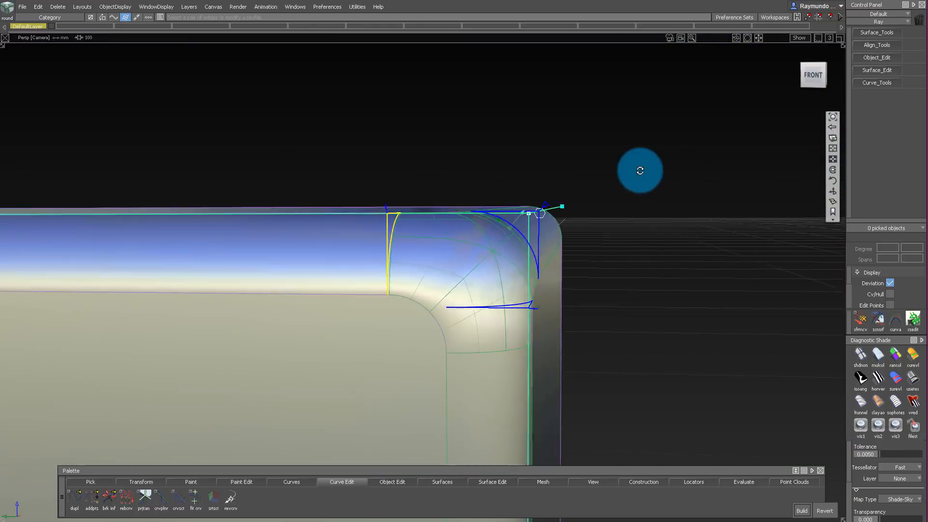
left_click_drag(639, 170, 499, 249)
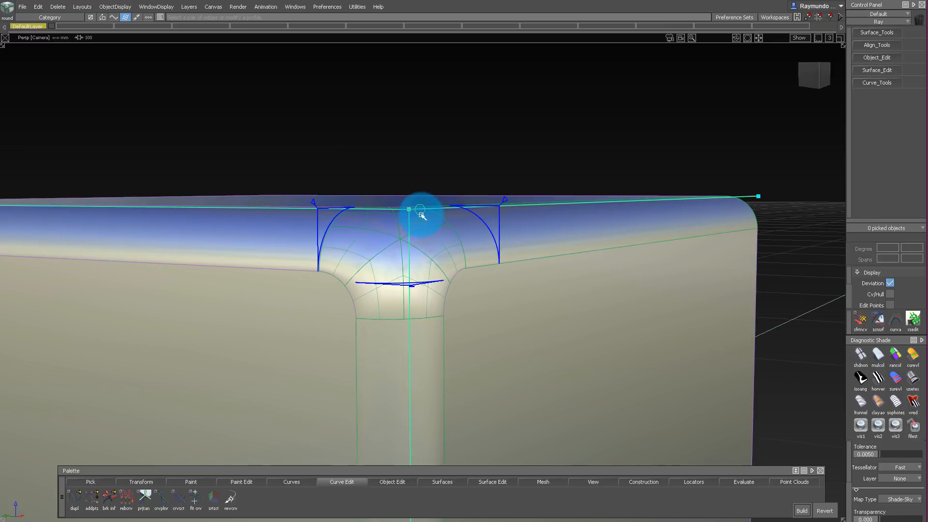
left_click_drag(420, 213, 390, 261)
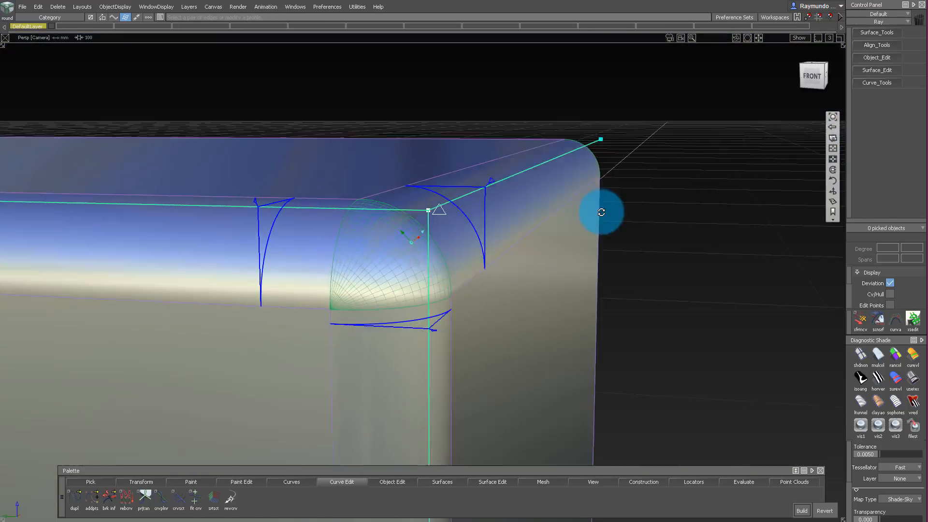
left_click_drag(600, 212, 459, 272)
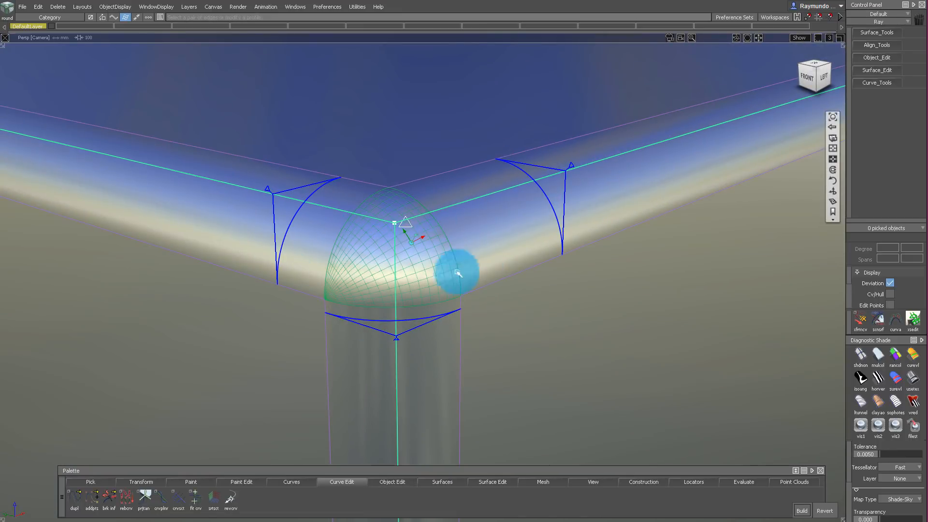
left_click_drag(459, 273, 371, 267)
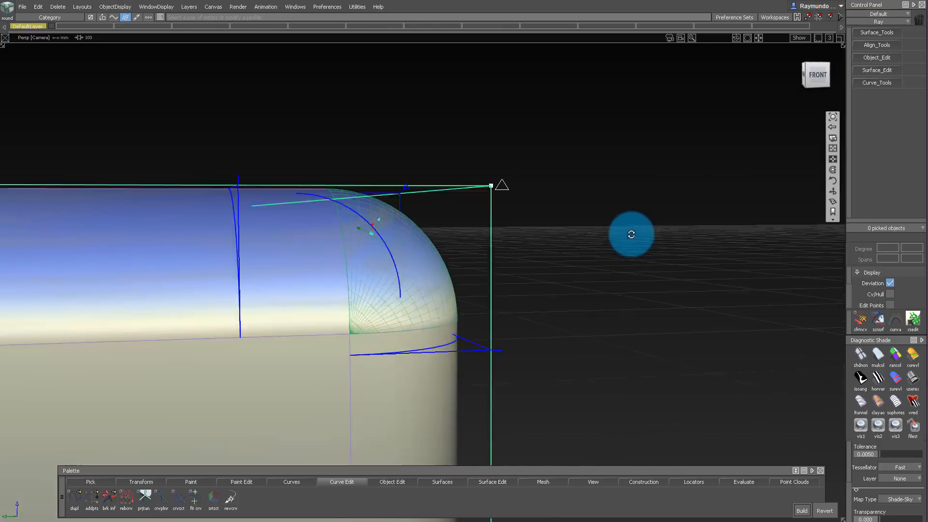
scroll("down", 3)
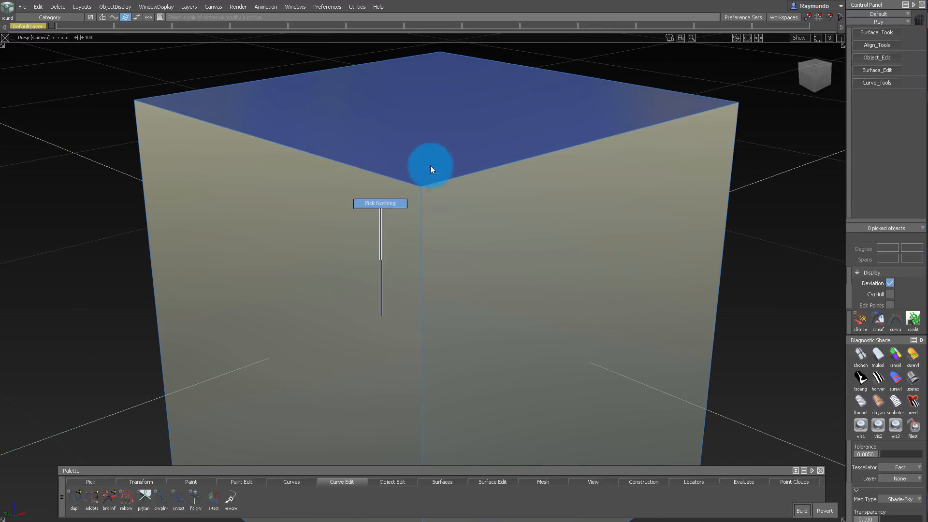
Clear the selection and pick the two side faces meeting at the front vertical edge.
right_click(432, 168)
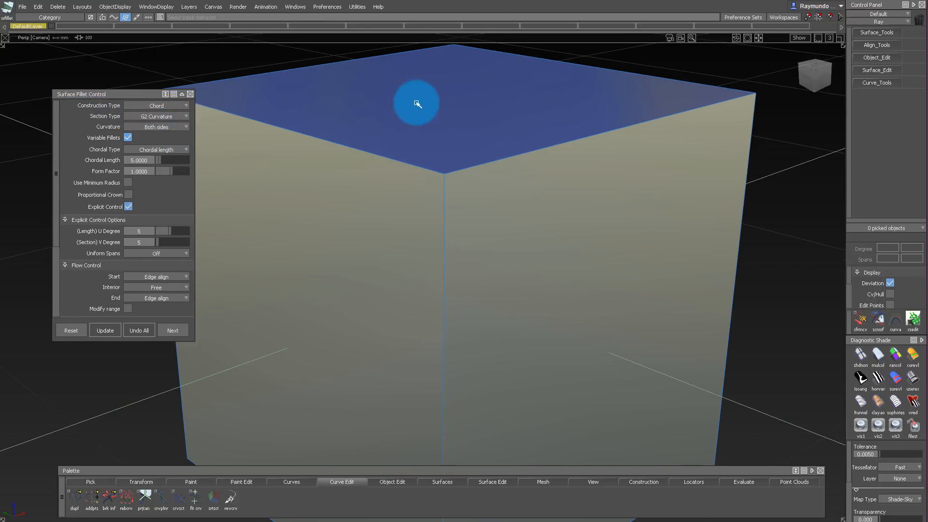
mouse_move(363, 260)
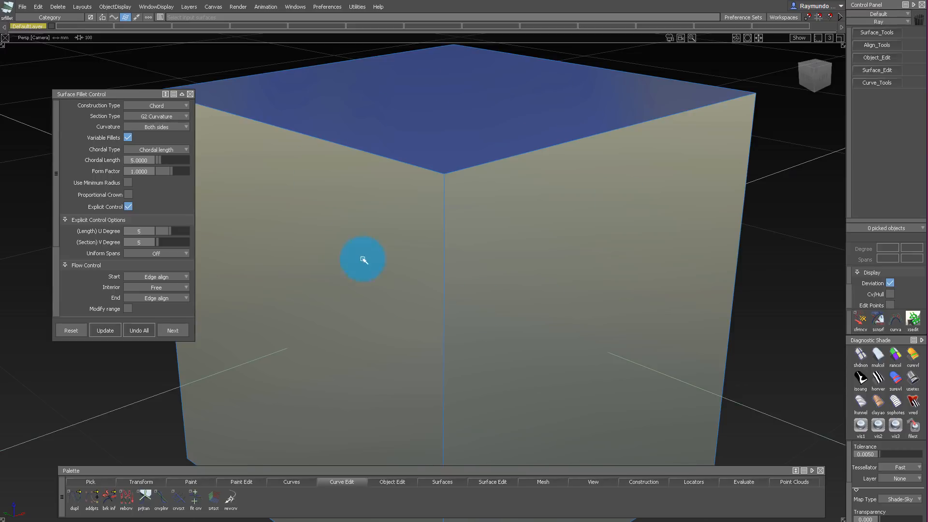
left_click_drag(364, 259, 421, 115)
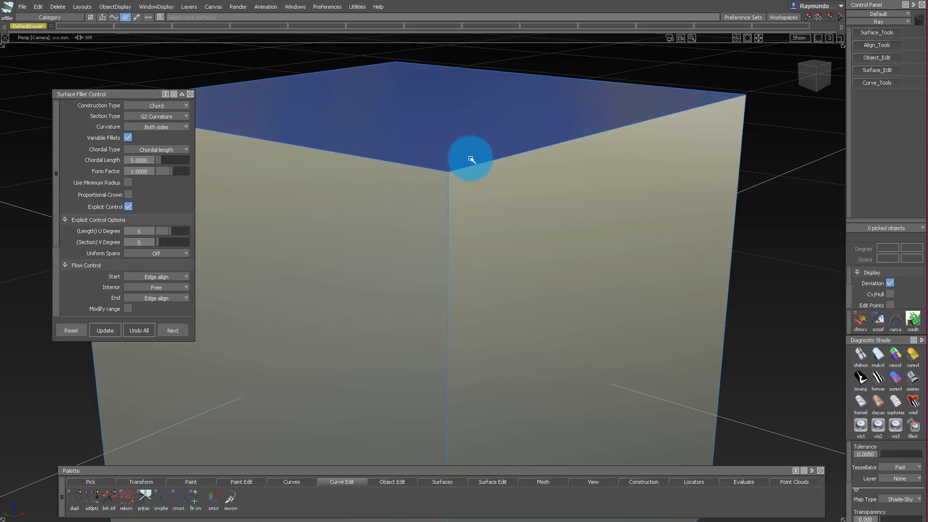
mouse_move(390, 173)
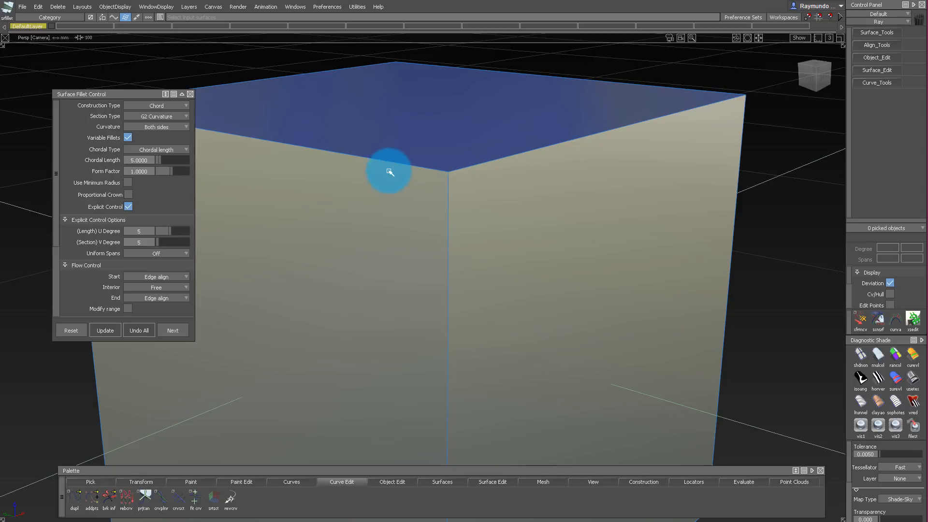
left_click_drag(390, 172, 501, 166)
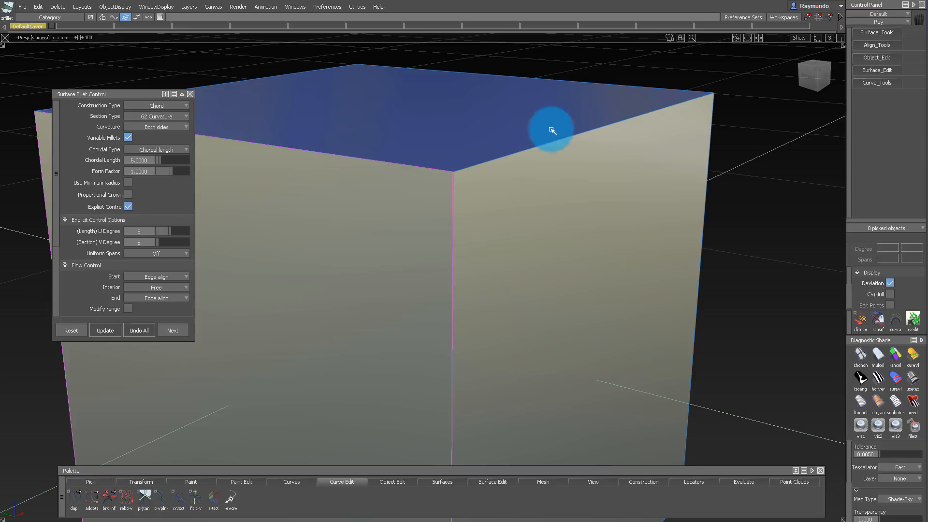
mouse_move(503, 97)
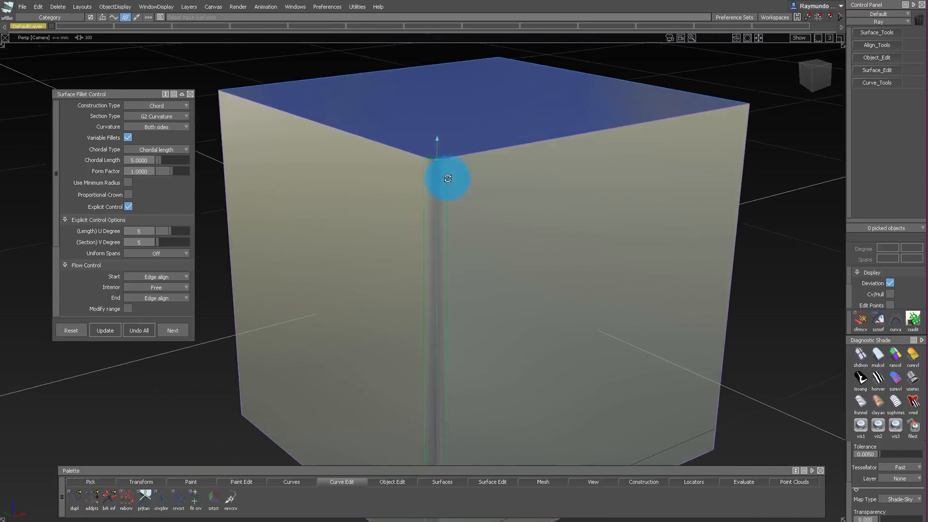
Build the vertical edge fillet and delete its construction history, confirming with Yes.
left_click(189, 95)
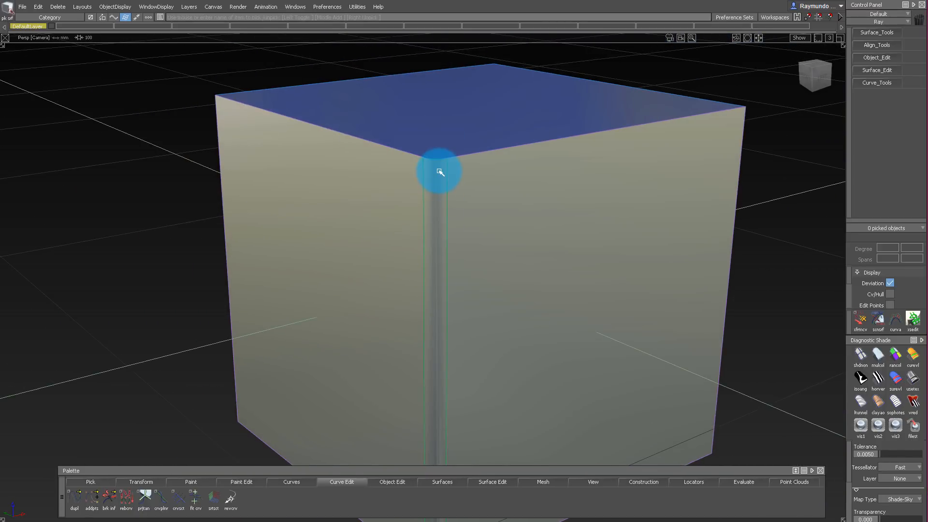
left_click(437, 172)
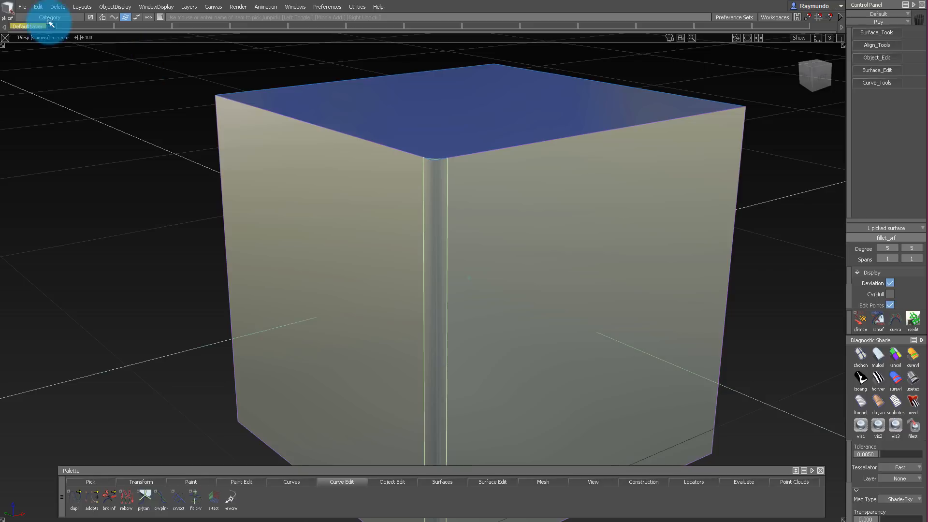
left_click(58, 7)
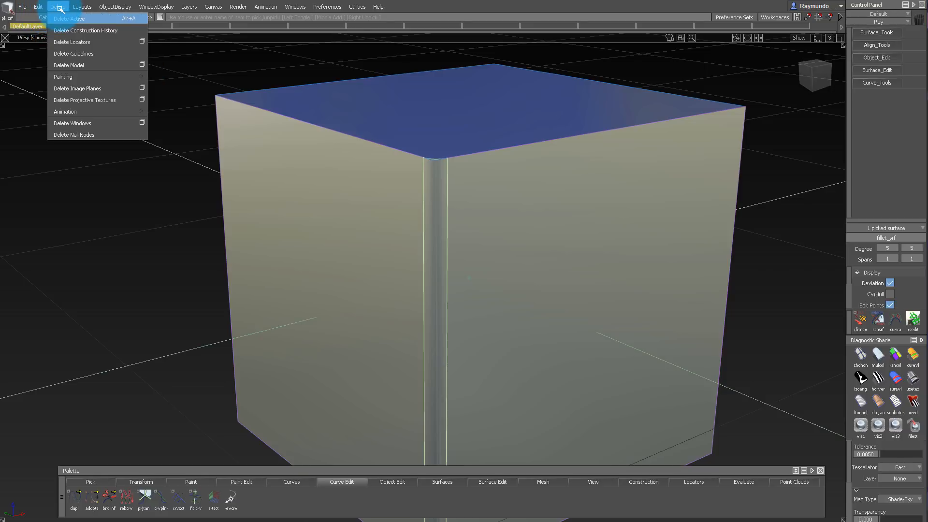
left_click(86, 31)
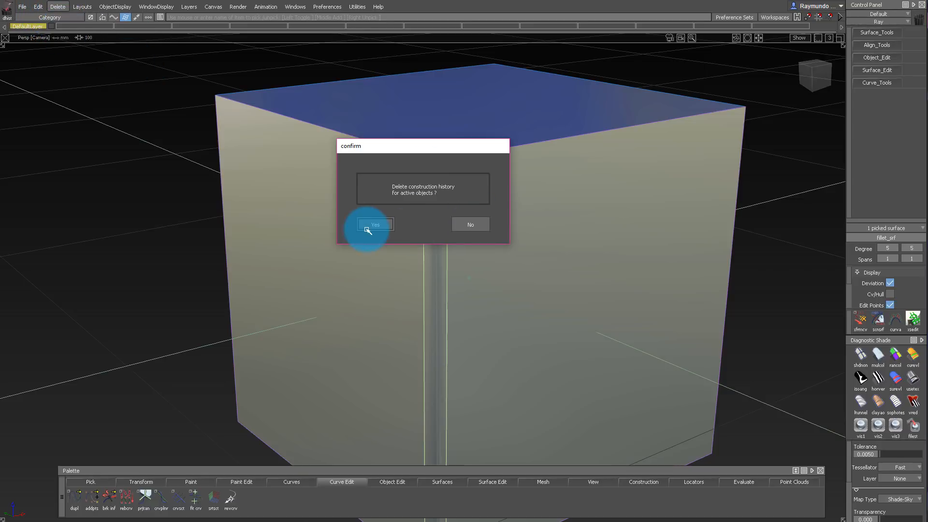
left_click(375, 224)
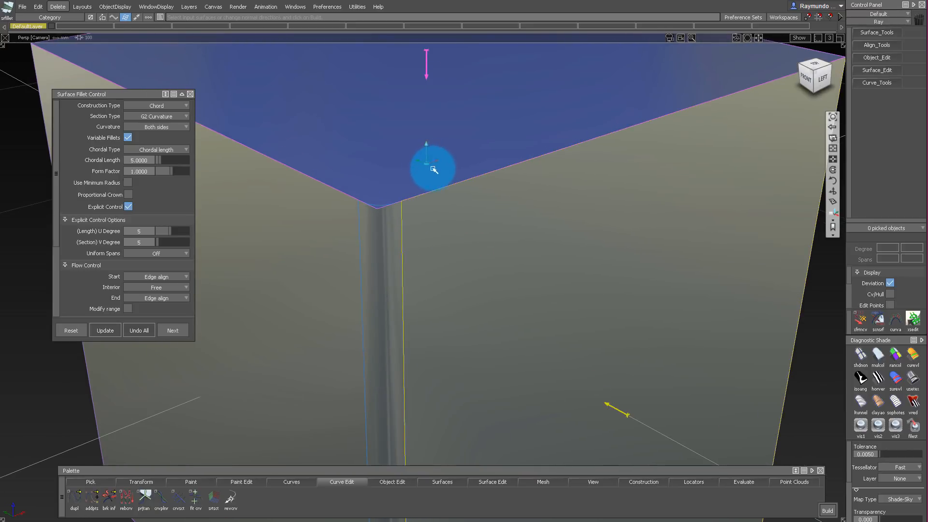
Fillet the top face against the side faces, orbiting to inspect the top-edge fillet.
left_click(105, 330)
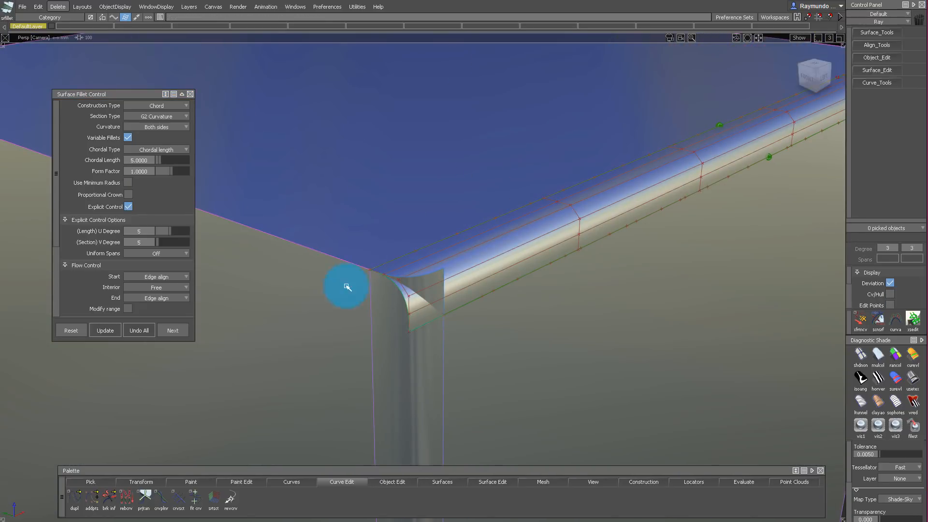
left_click_drag(346, 287, 500, 252)
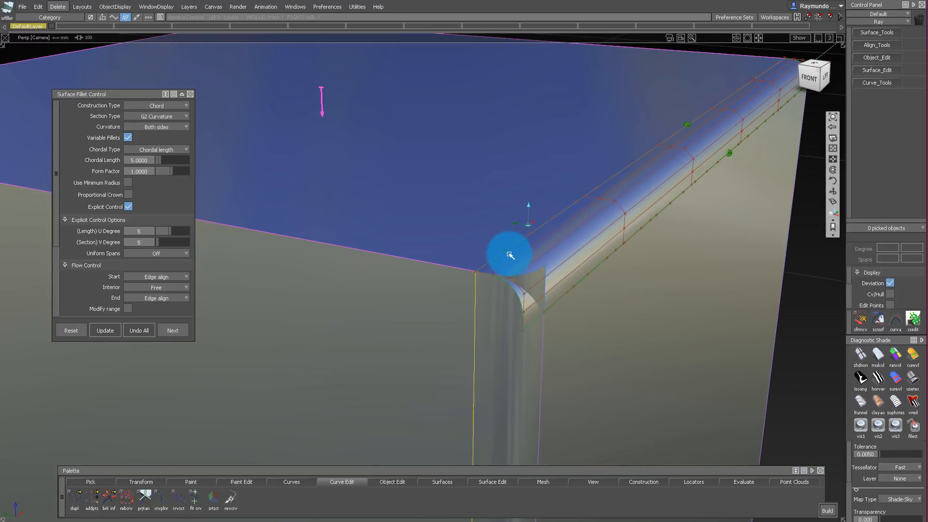
left_click(105, 330)
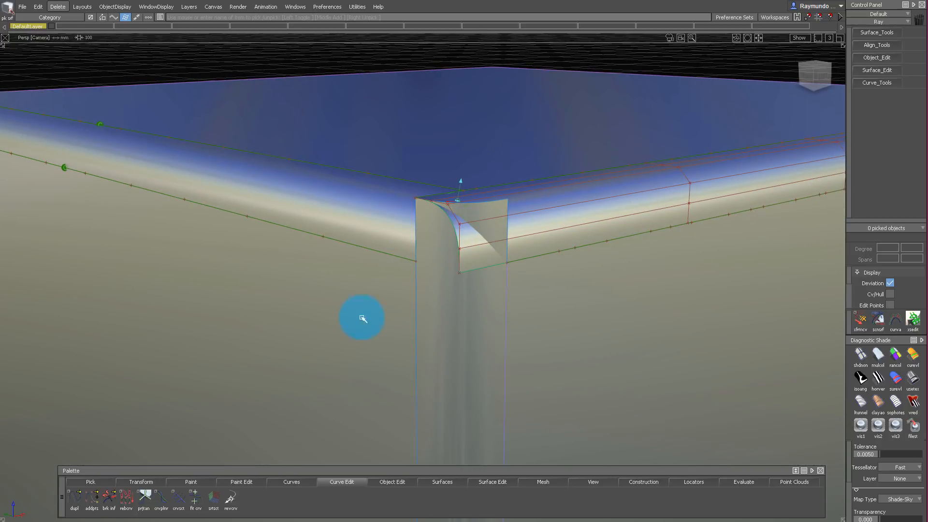
Extend the fillet surface's edge past the cube corner with the Extend tool.
right_click(363, 319)
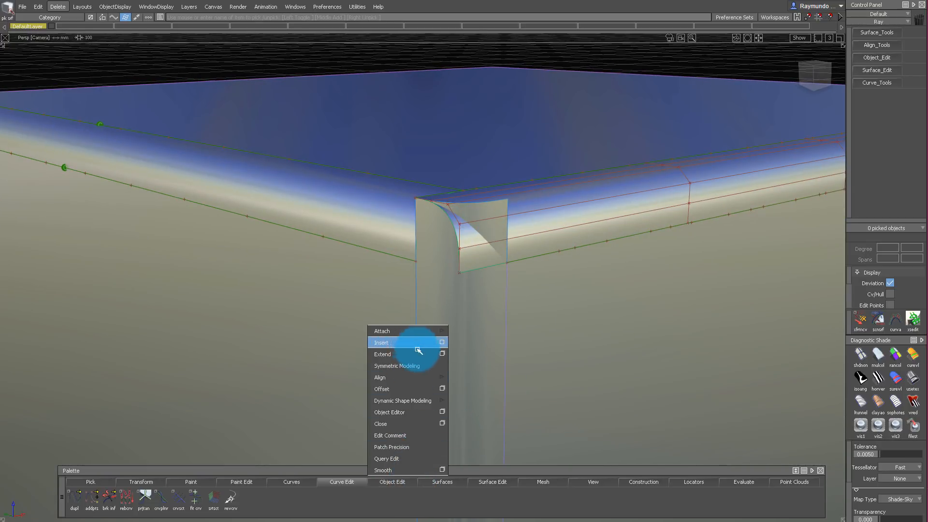
mouse_move(420, 354)
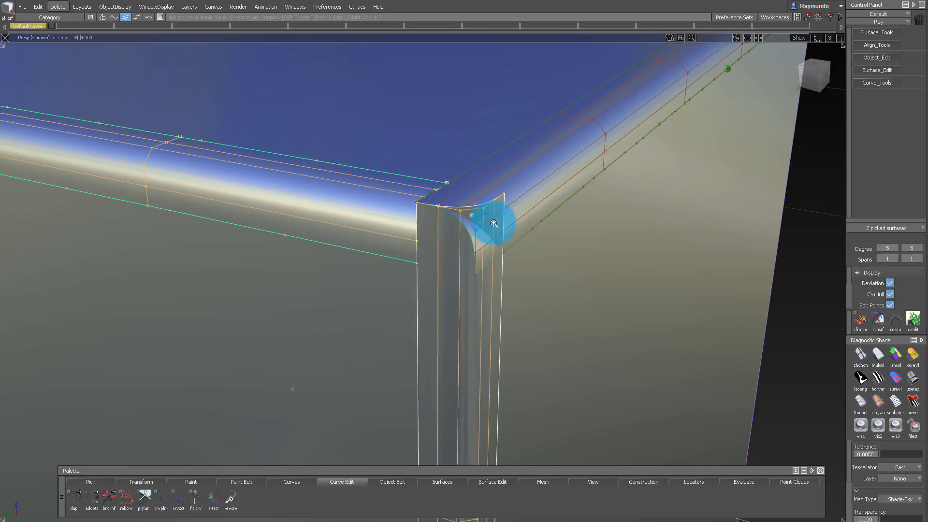
left_click_drag(494, 223, 452, 181)
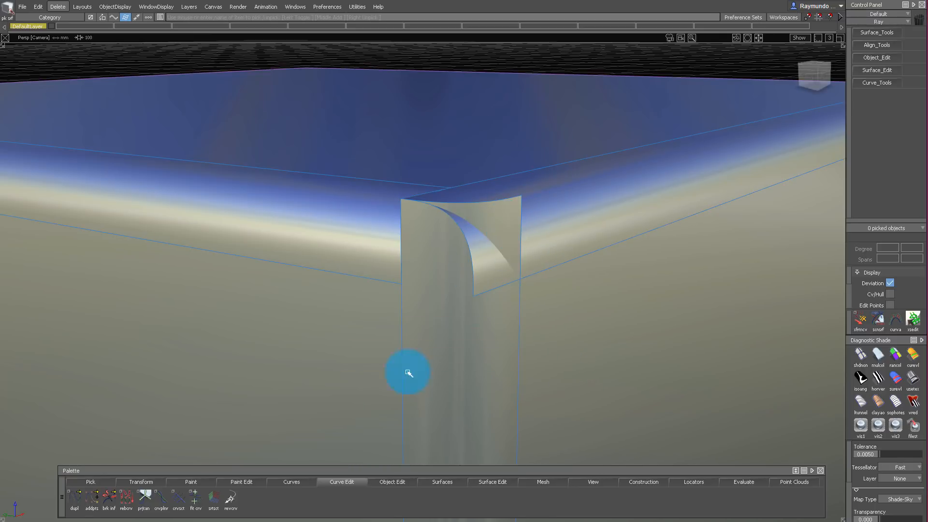
left_click(394, 482)
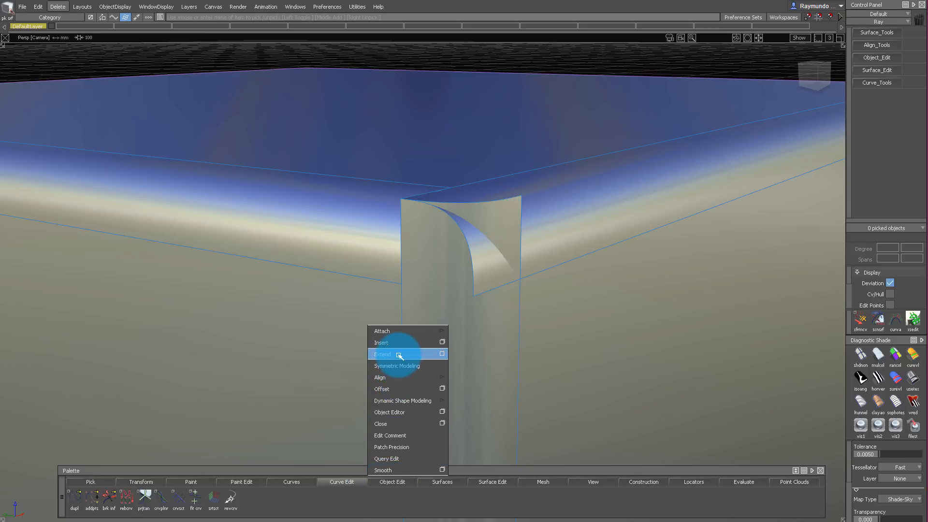
left_click(382, 354)
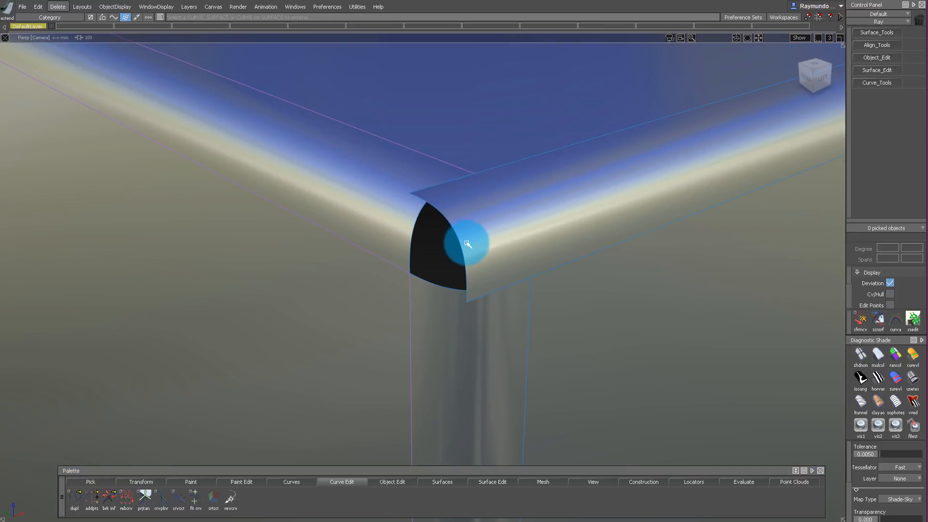
left_click_drag(467, 243, 531, 242)
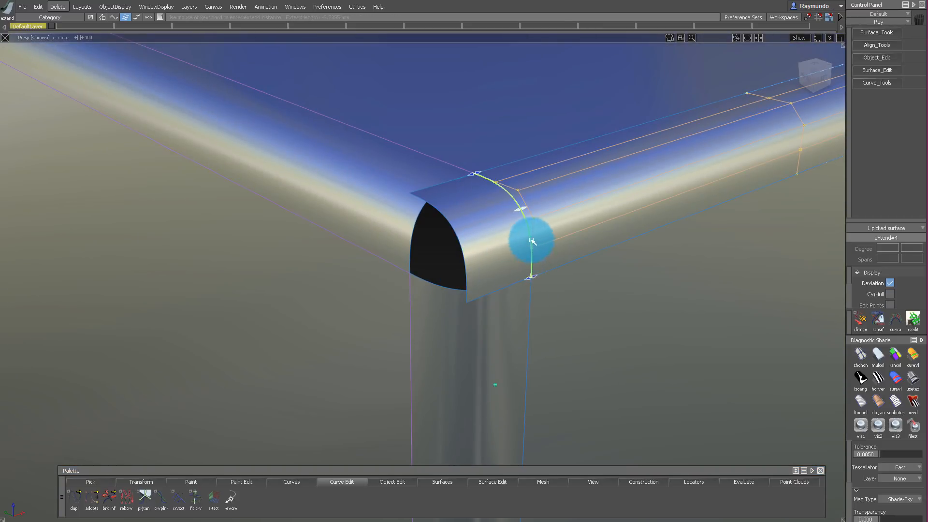
left_click_drag(533, 241, 401, 250)
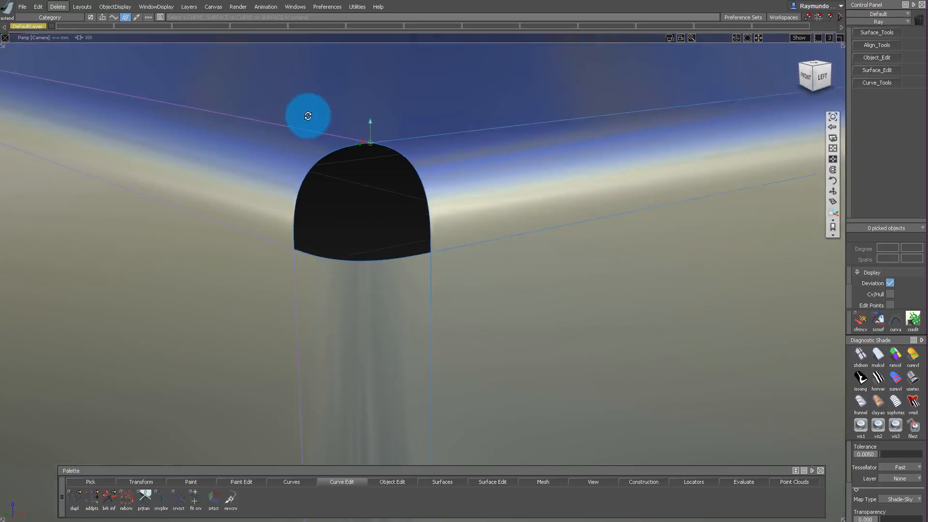
Look into the corner opening and draw blend#3 between the two fillet edges.
left_click_drag(307, 116, 488, 193)
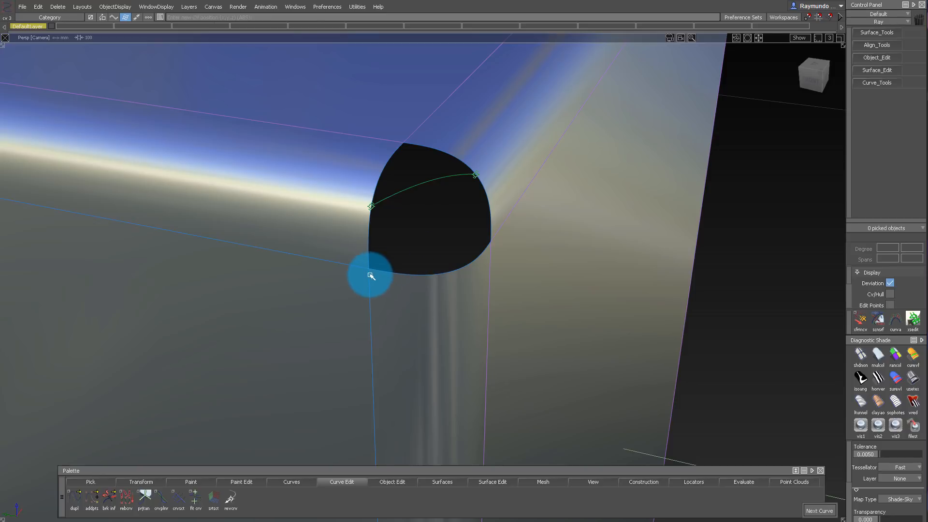
left_click(369, 276)
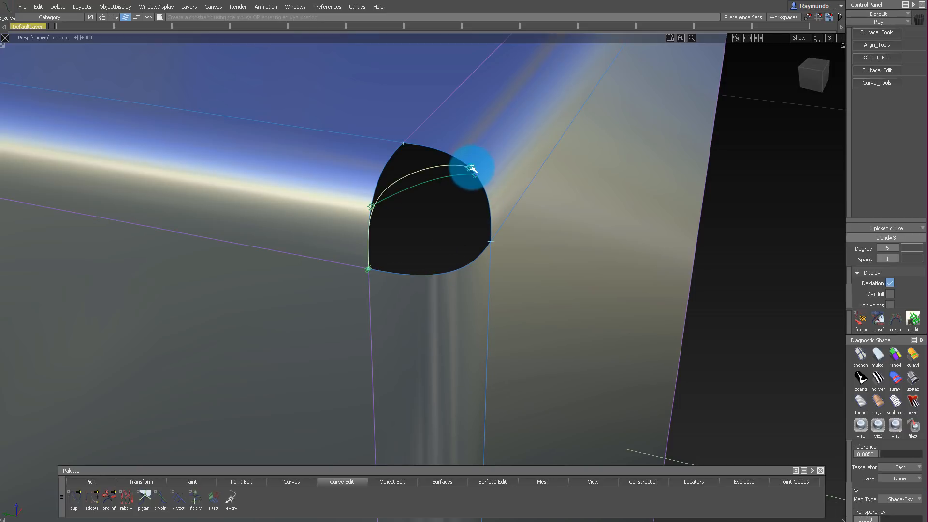
left_click(433, 237)
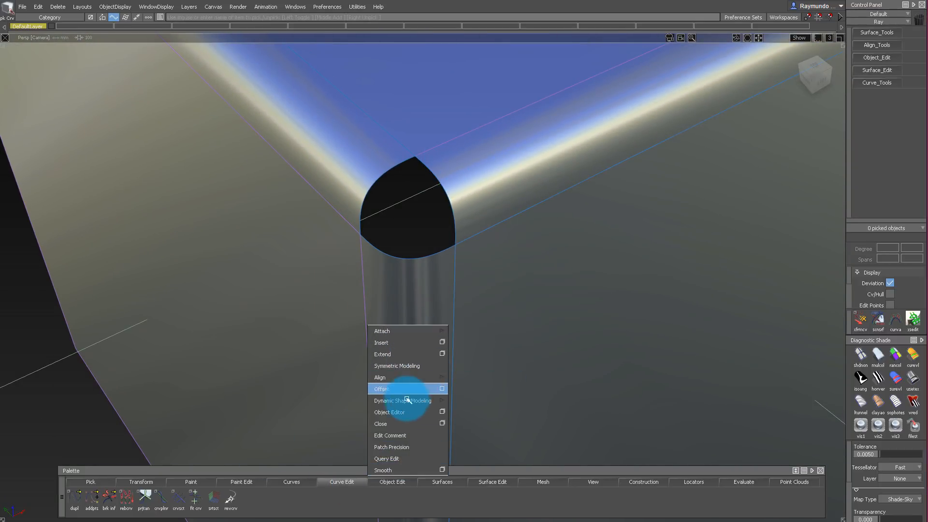
mouse_move(414, 375)
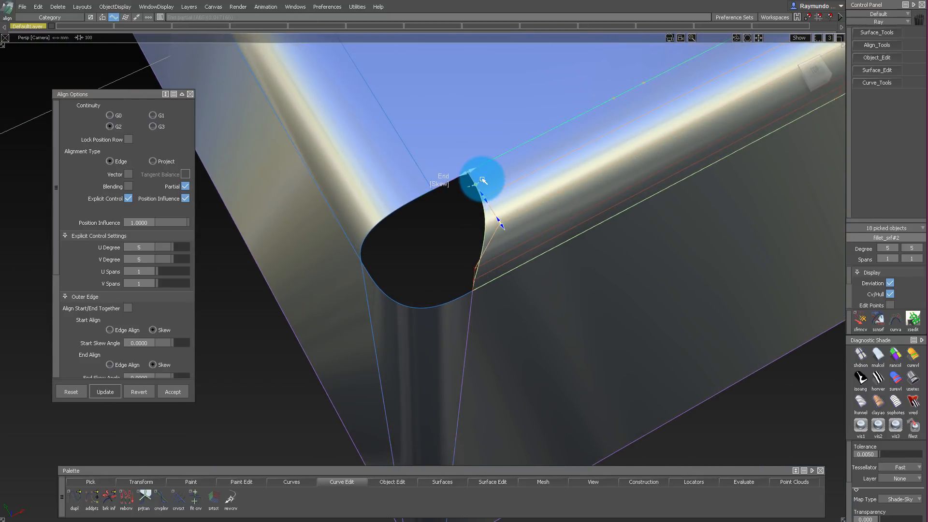
Drag the end skew of fillet_srf#2 and start skew of fillet_srf#3 to square them.
left_click_drag(483, 180, 484, 168)
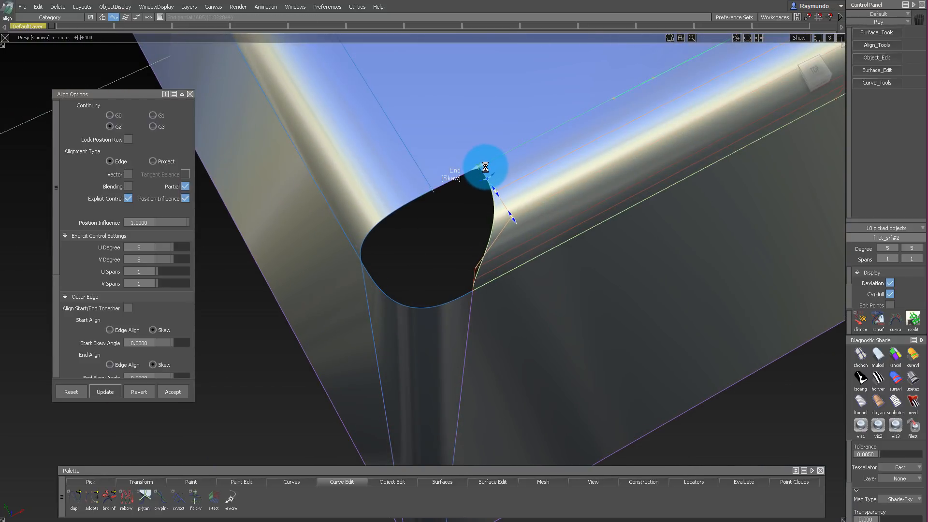
left_click_drag(484, 167, 492, 178)
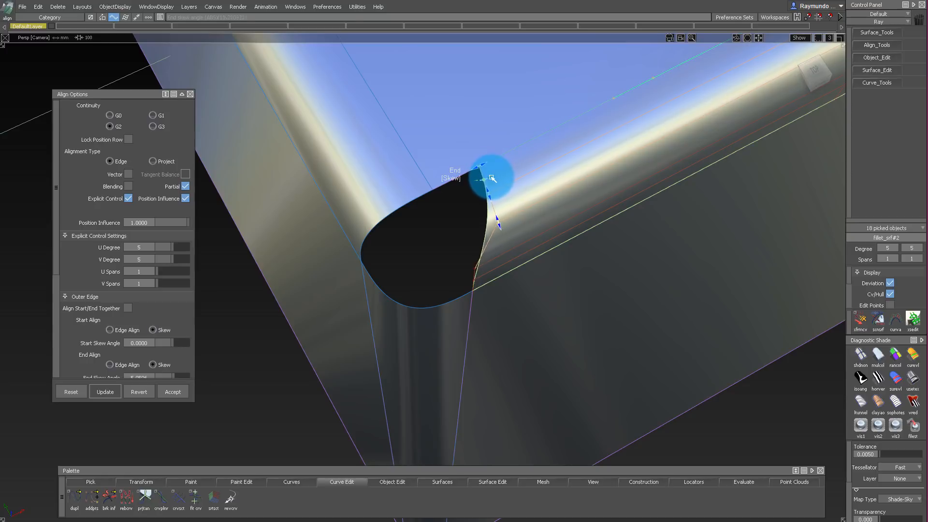
left_click_drag(493, 177, 464, 222)
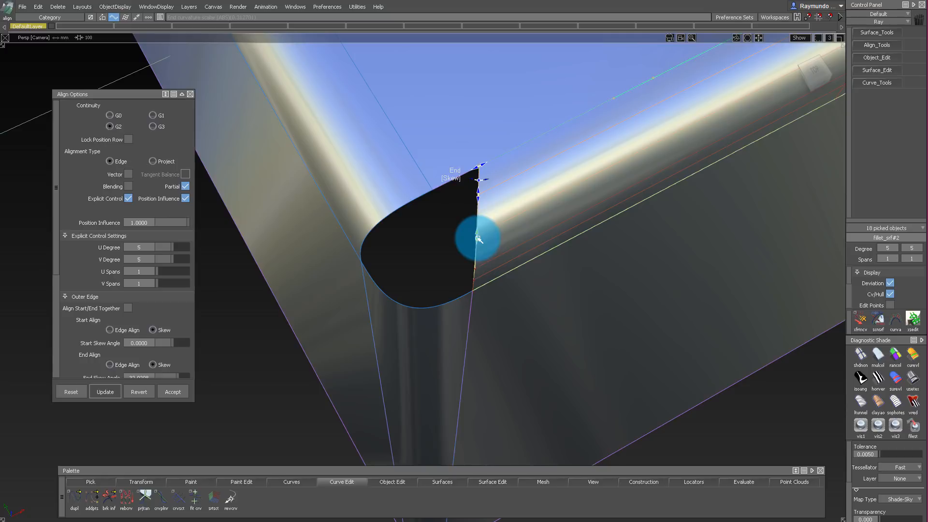
left_click_drag(480, 239, 487, 258)
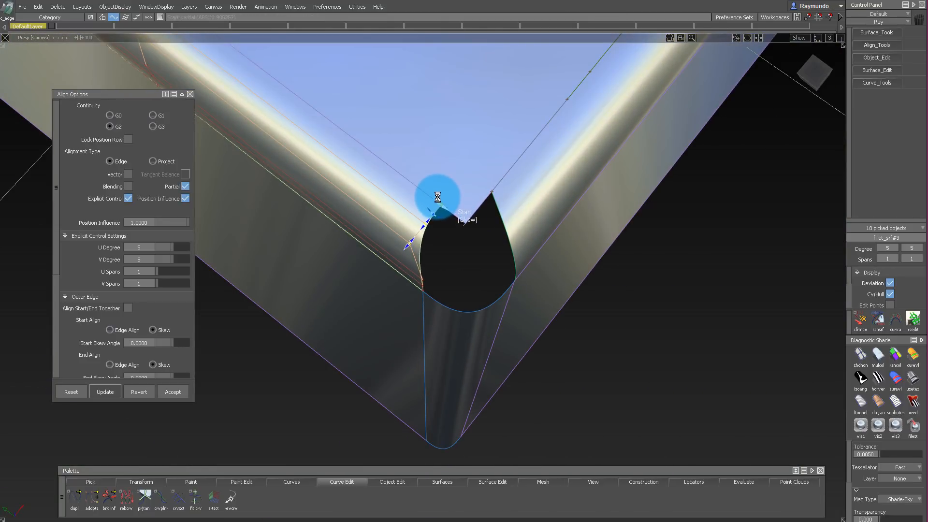
left_click_drag(437, 197, 437, 213)
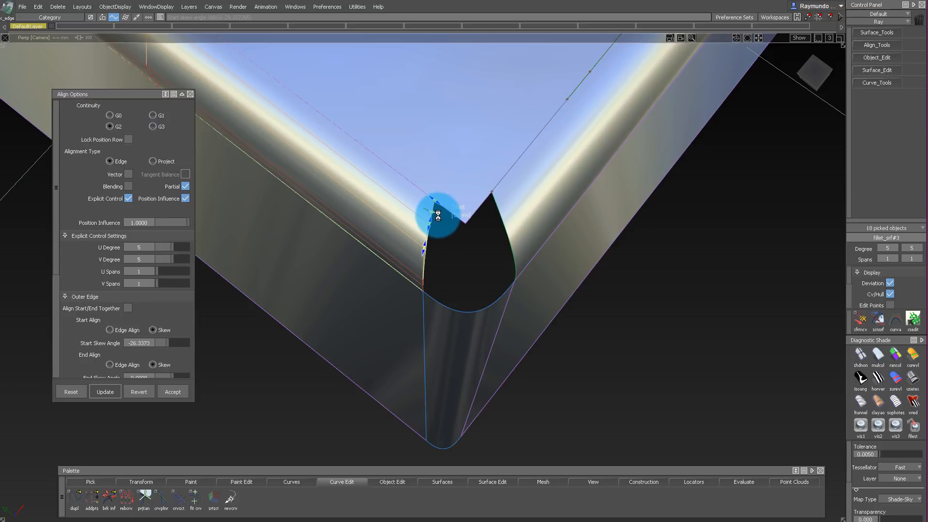
left_click_drag(438, 215, 428, 258)
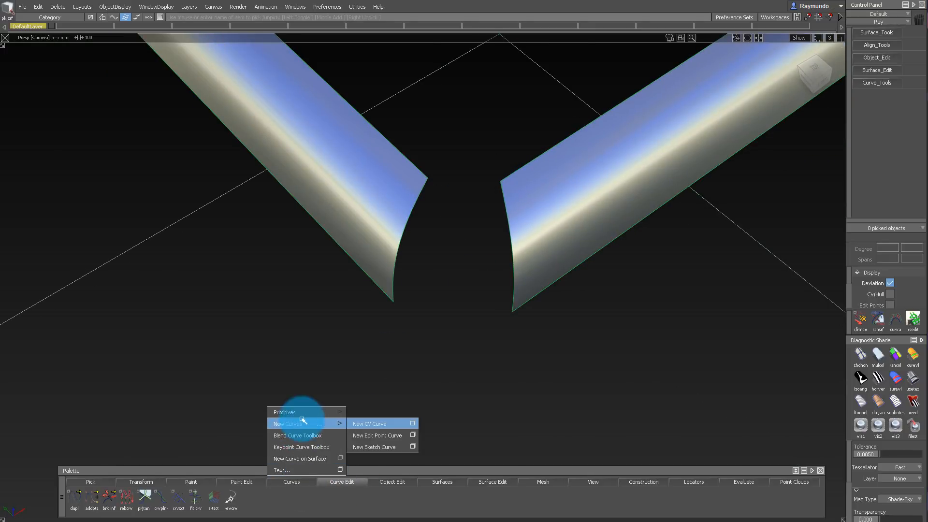
mouse_move(311, 436)
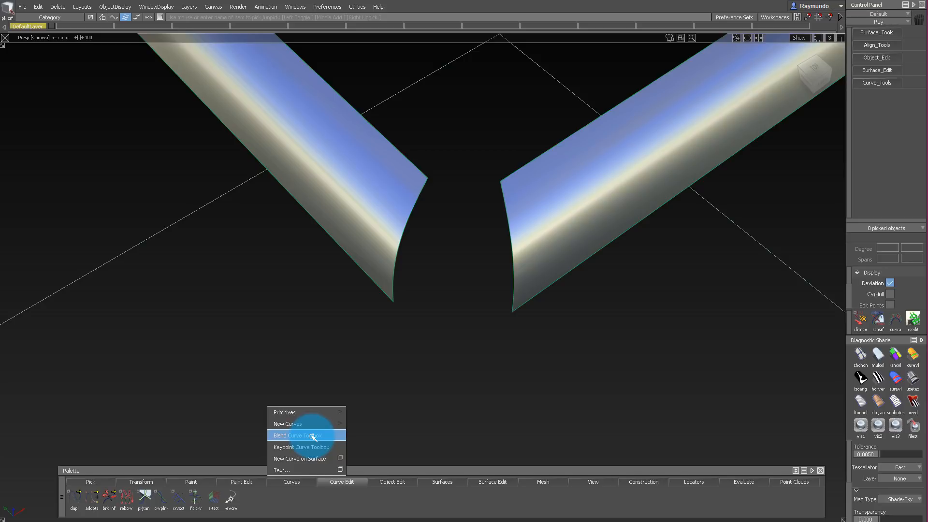
Draw a blend curve from the Blend Curve Toolbox across the fillet ends and orbit to inspect it.
left_click(298, 435)
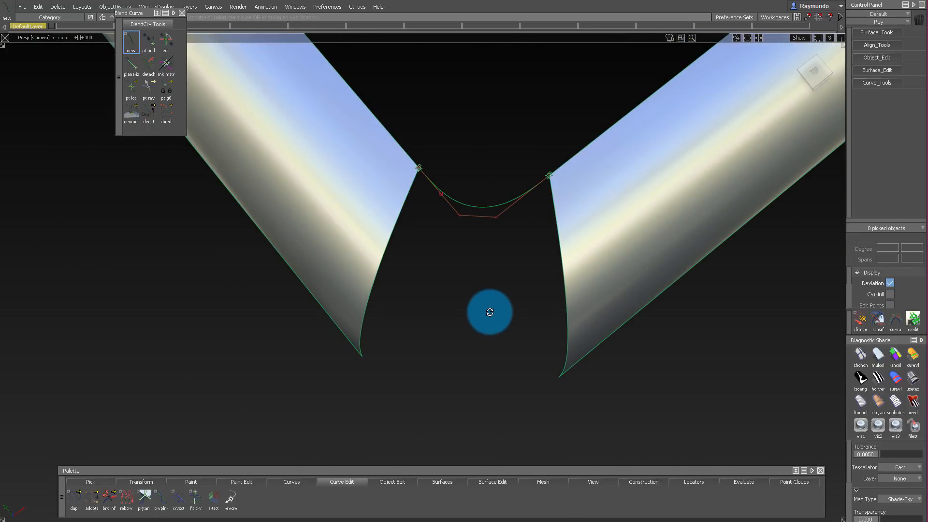
left_click_drag(489, 312, 360, 244)
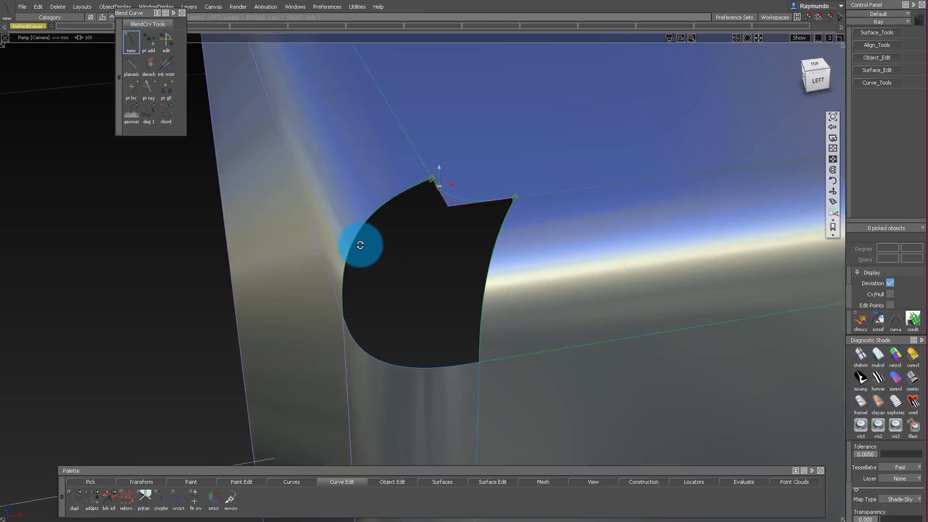
left_click_drag(361, 245, 485, 261)
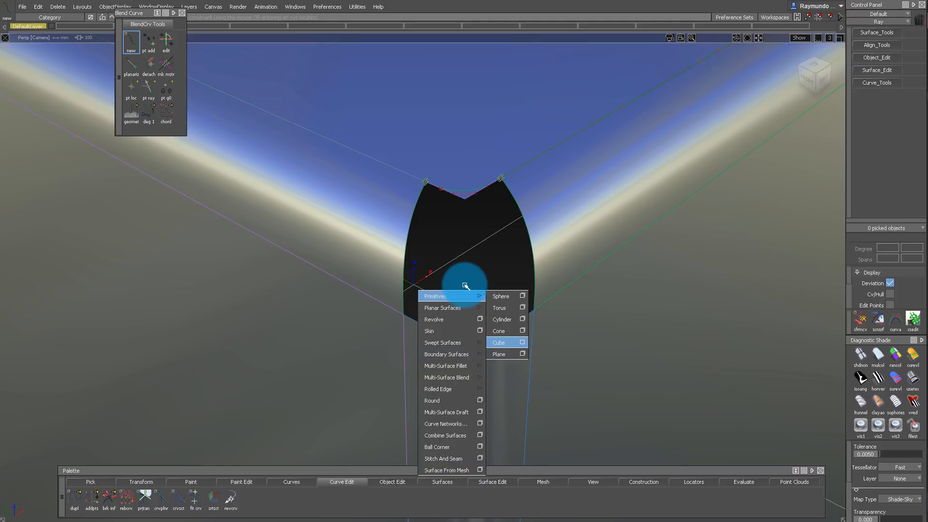
mouse_move(446, 354)
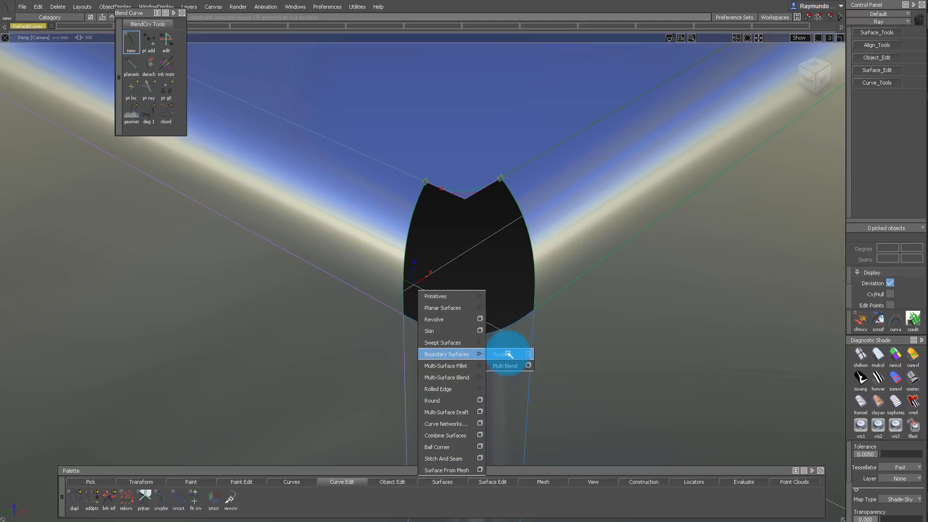
Build a Square corner patch with G2 Curvature and Linear blend on all four boundaries.
left_click(502, 354)
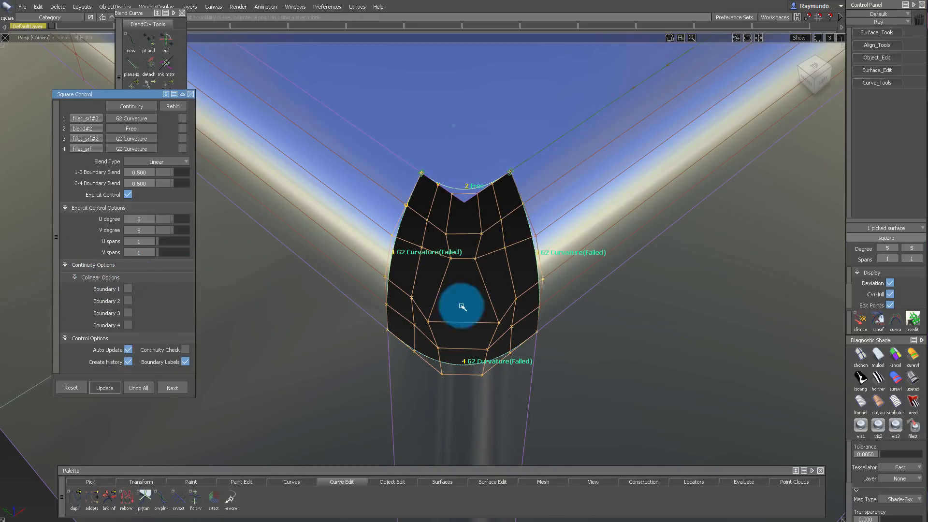
left_click_drag(464, 306, 489, 196)
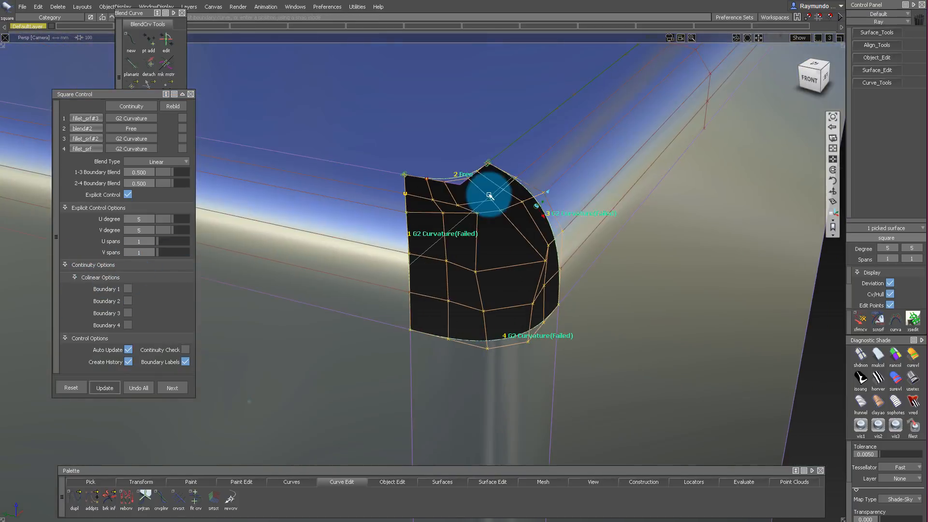
left_click_drag(489, 195, 522, 237)
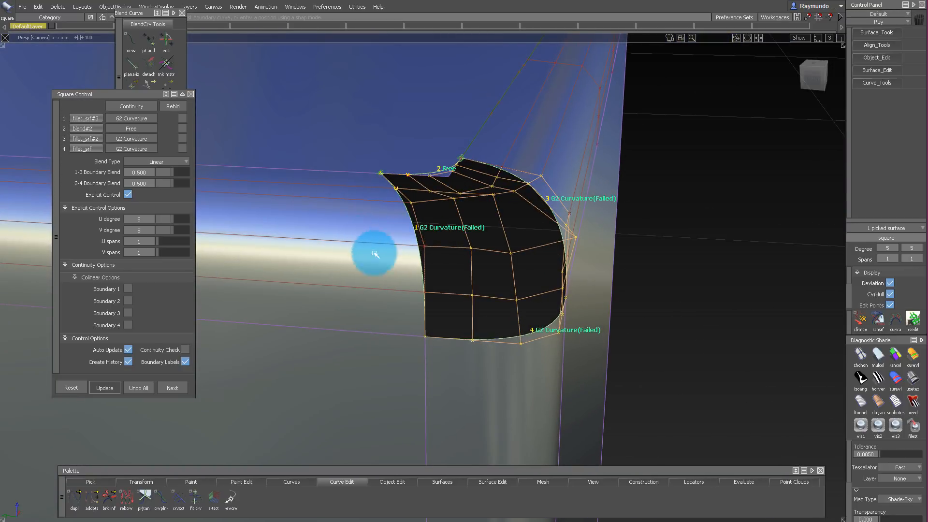
left_click_drag(377, 255, 464, 240)
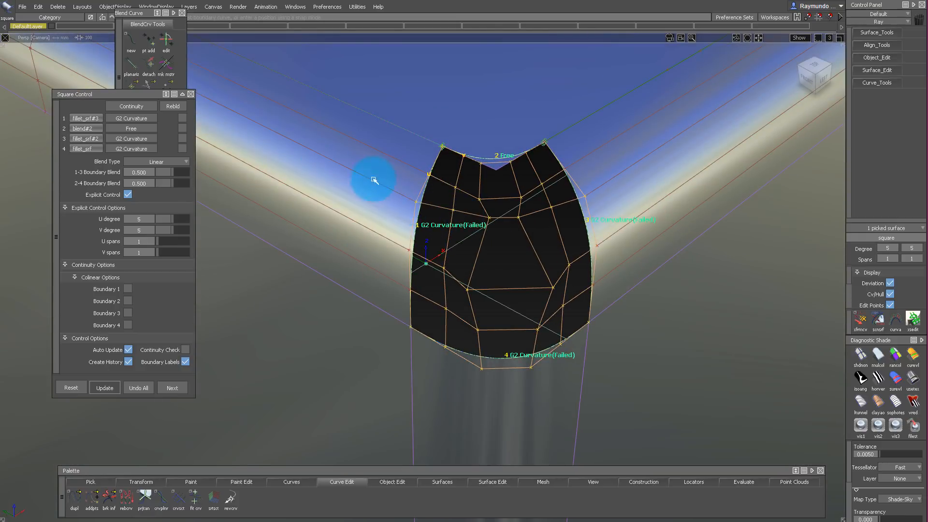
left_click_drag(373, 180, 446, 195)
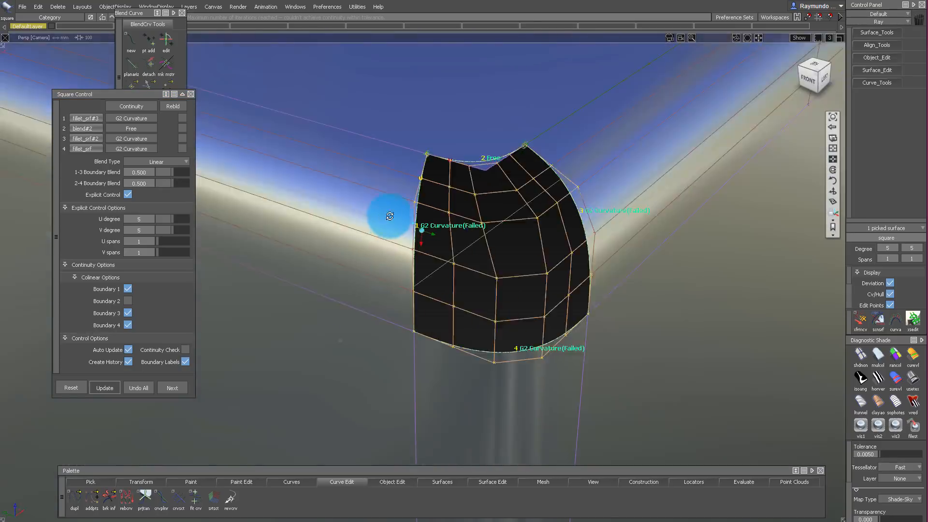
left_click_drag(390, 215, 517, 129)
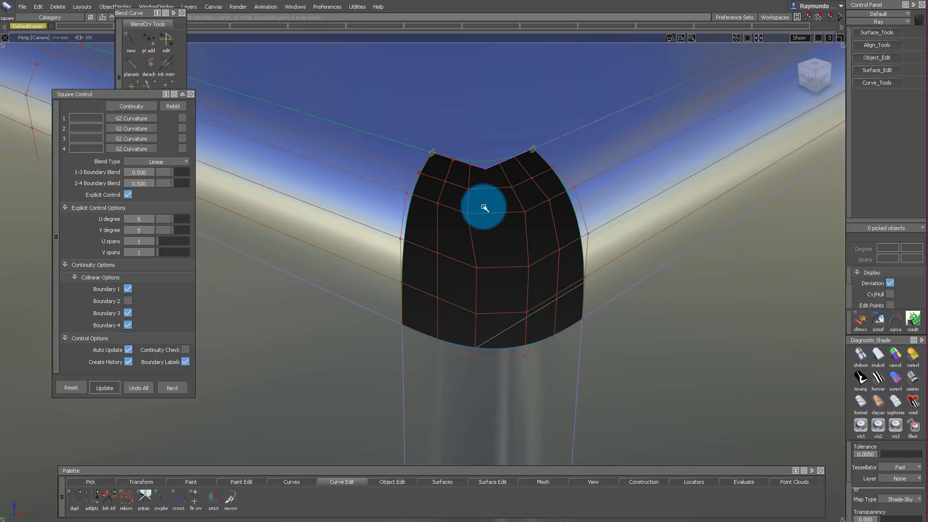
Drag both end manipulators of blend#2 to reshape the corner's top curve.
left_click_drag(485, 207, 486, 340)
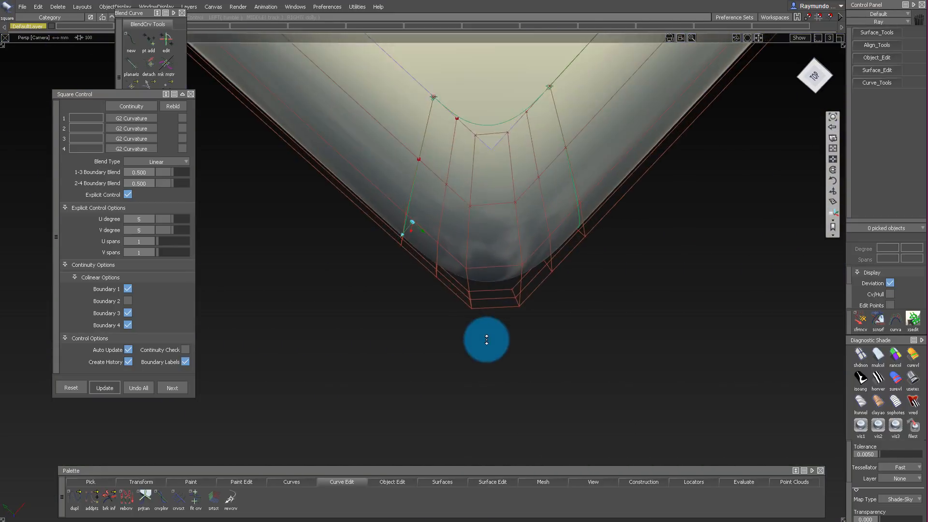
left_click_drag(487, 339, 476, 217)
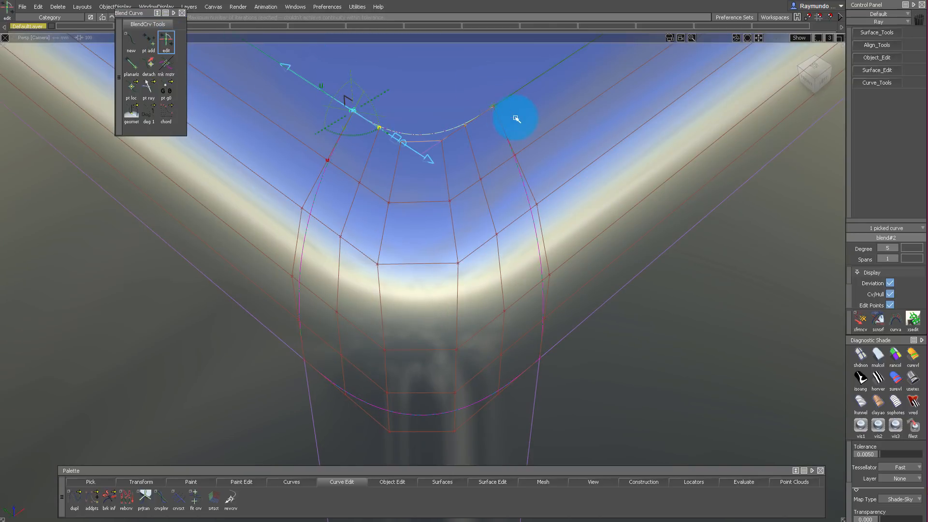
left_click_drag(517, 118, 409, 131)
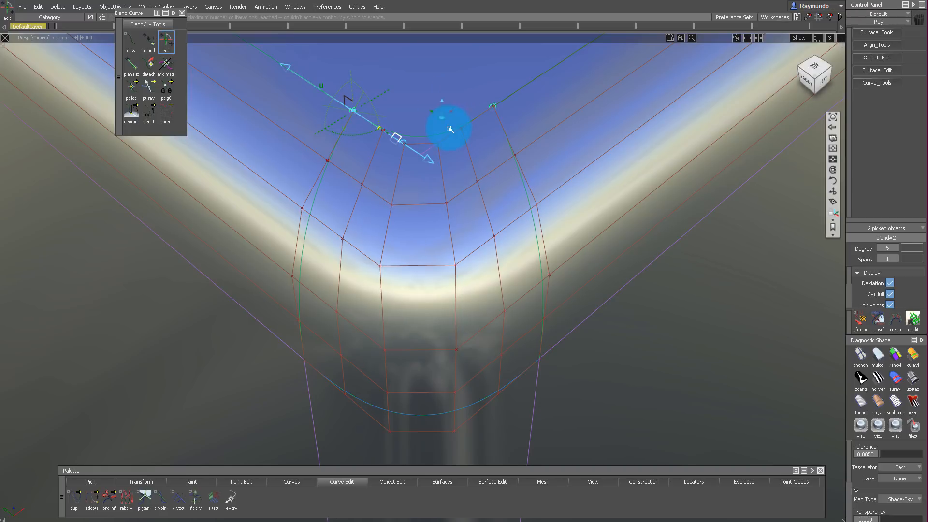
left_click_drag(450, 130, 451, 87)
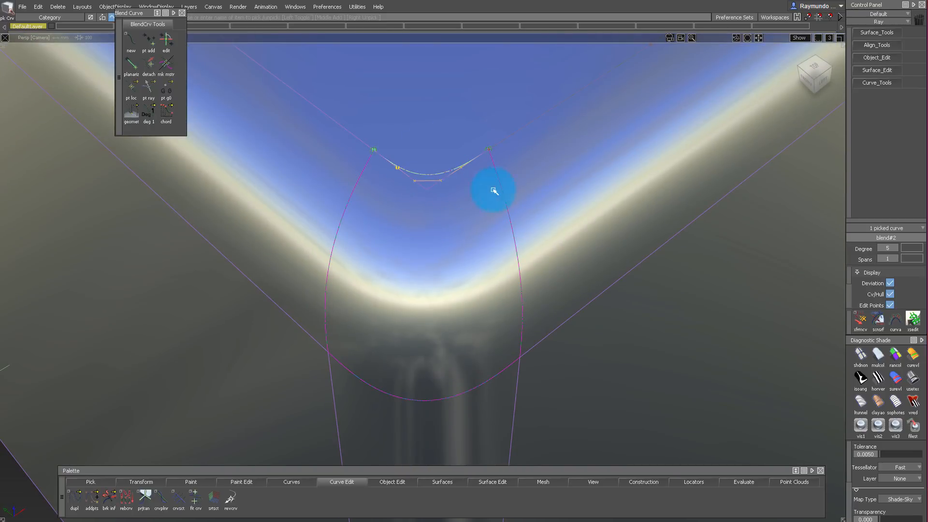
left_click_drag(494, 191, 450, 175)
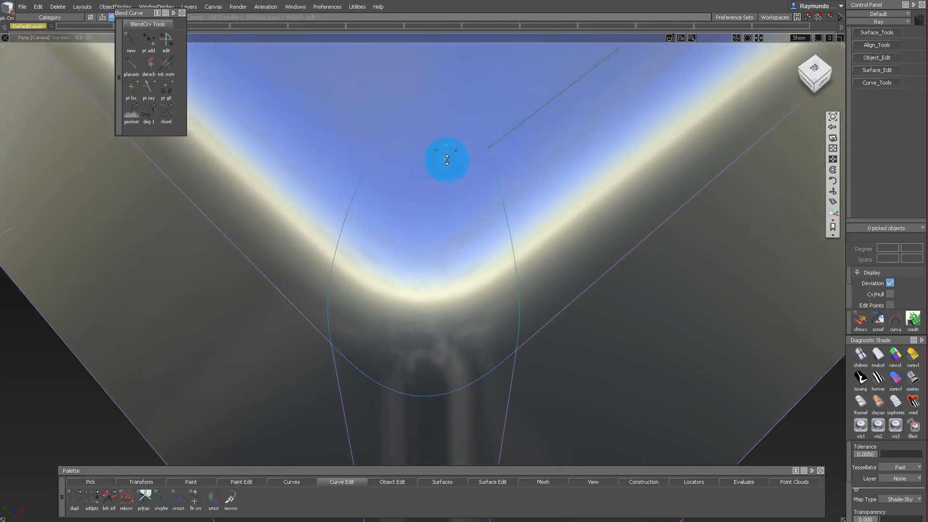
Align the corner curve with G2 continuity, projecting it onto the surface along the view vector.
left_click(393, 482)
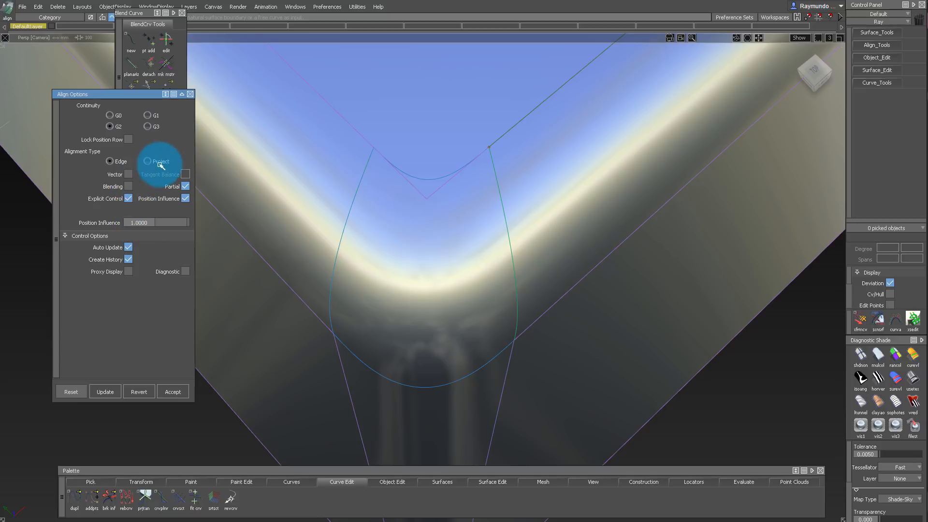
left_click(147, 161)
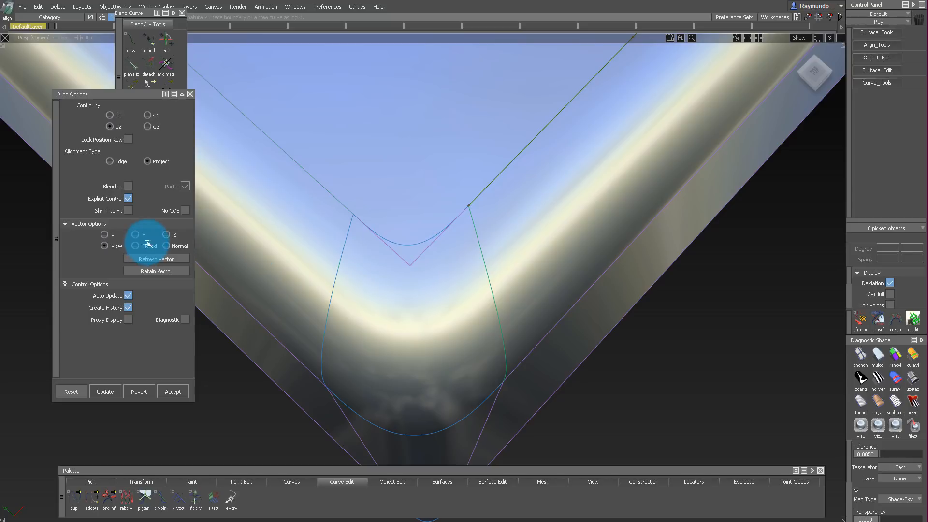
left_click(147, 161)
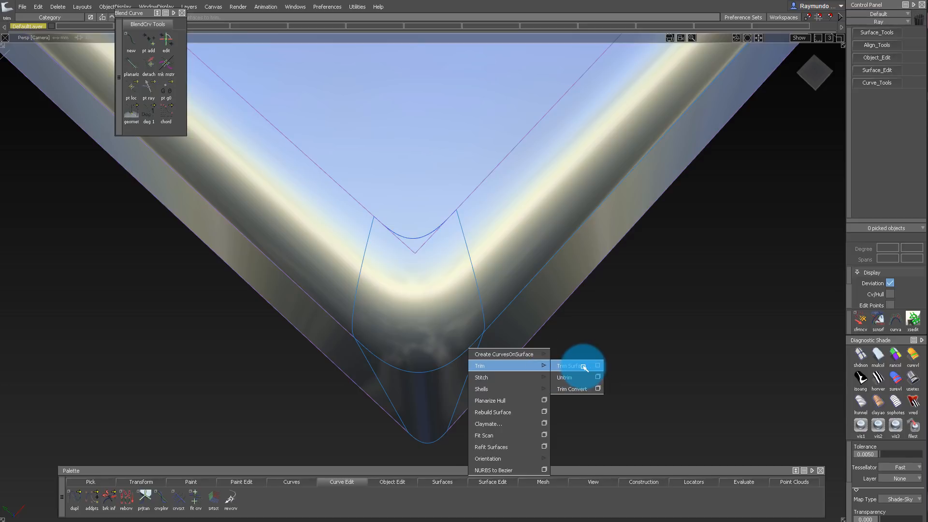
Start Trim Surface to cut the fillet surfaces back along the corner curves.
left_click(570, 365)
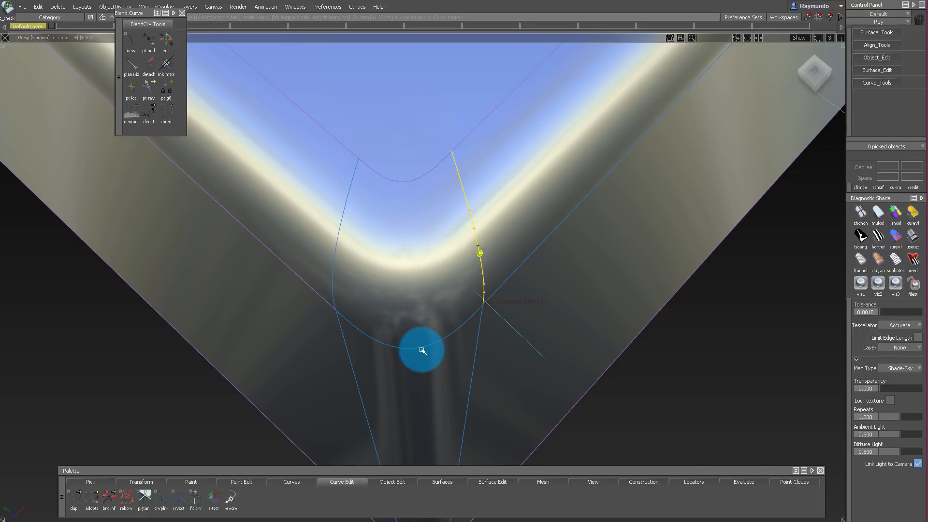
Inspect curvature along the trimmed corner edges, reading a max deviation of 1.0.
left_click_drag(422, 349, 489, 176)
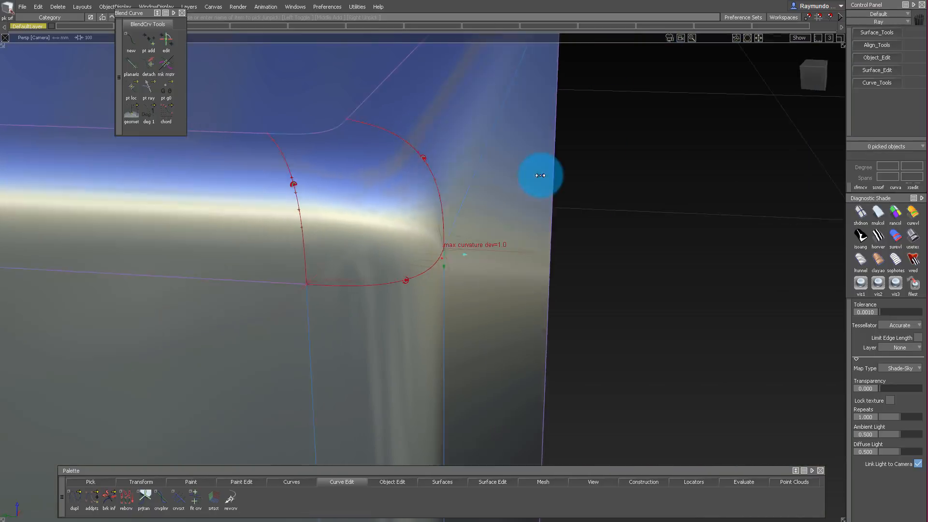
left_click_drag(538, 175, 353, 179)
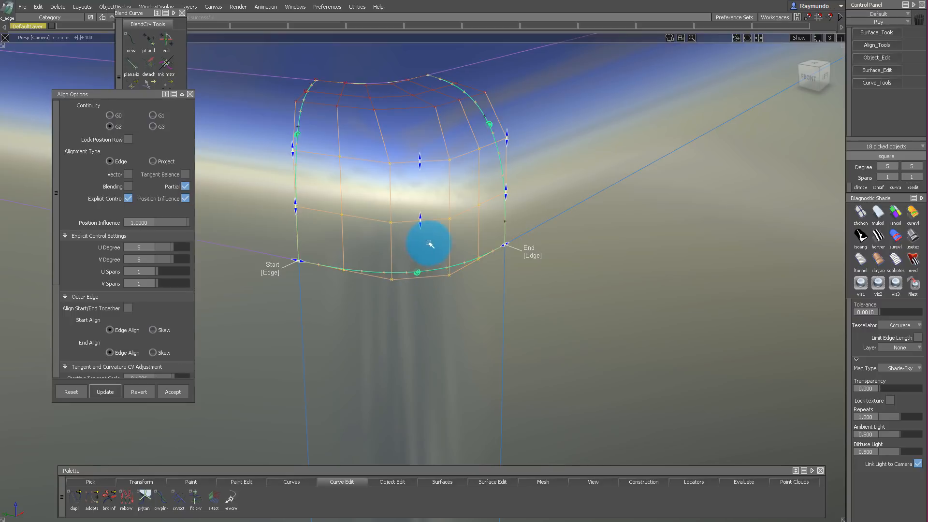
Orbit around the square corner patch to review its G2 edge alignment with the fillets.
left_click_drag(427, 245, 489, 245)
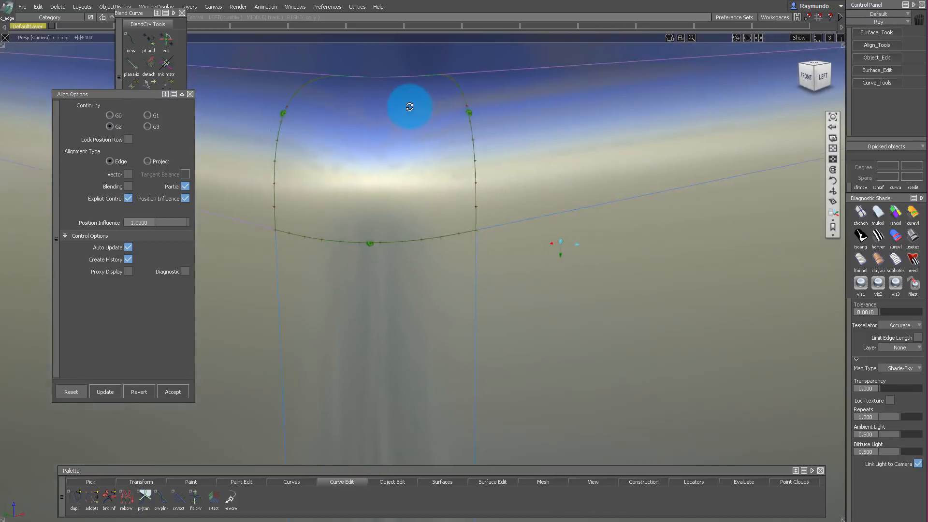
left_click_drag(409, 106, 439, 298)
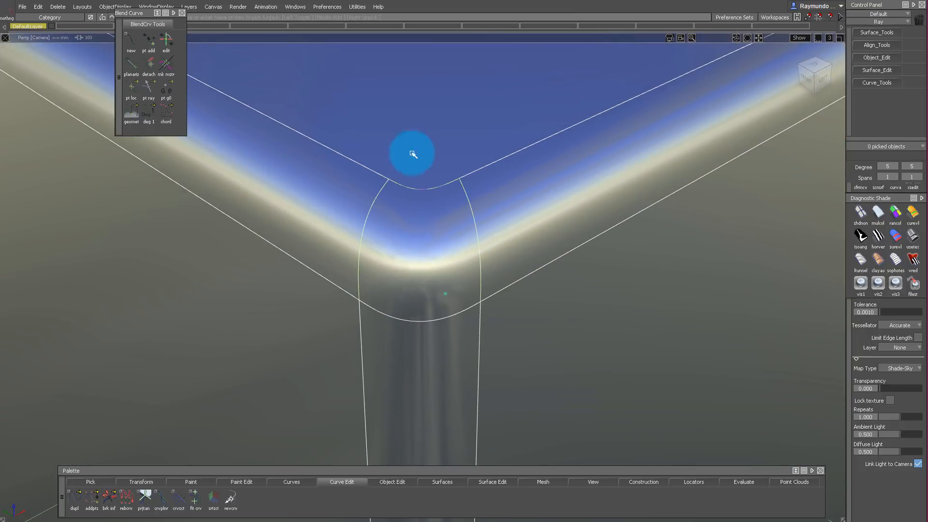
left_click(427, 344)
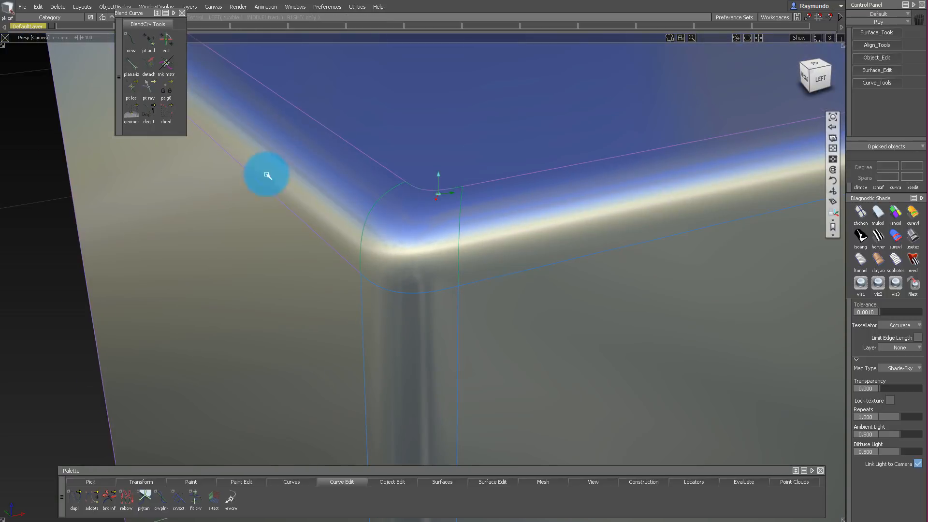
left_click_drag(266, 174, 404, 164)
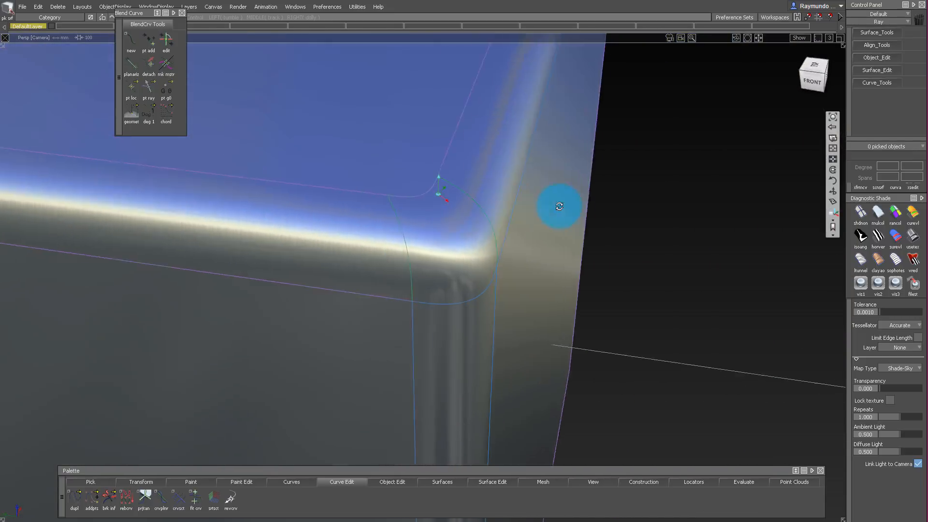
left_click_drag(559, 207, 438, 191)
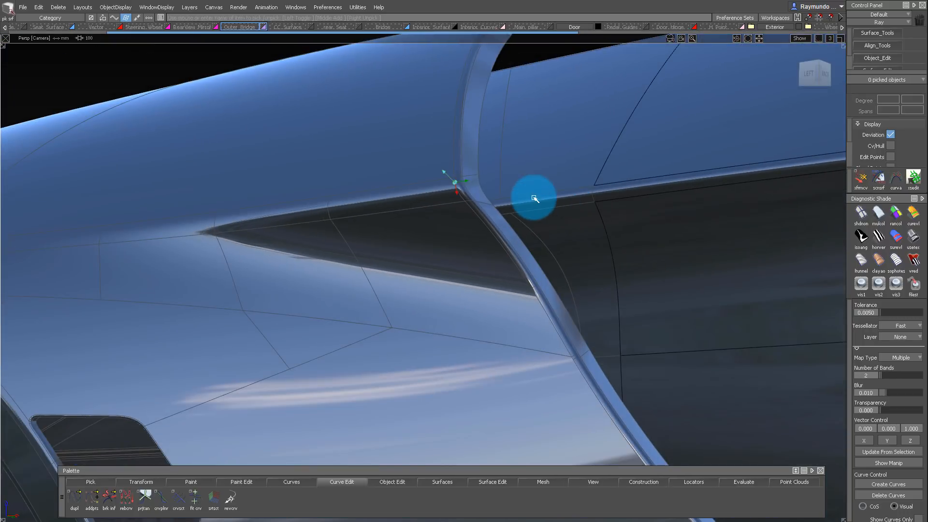
Orbit the car body to inspect corner patches at the wheel arch, fender, rear, roof and door.
left_click_drag(533, 198, 395, 183)
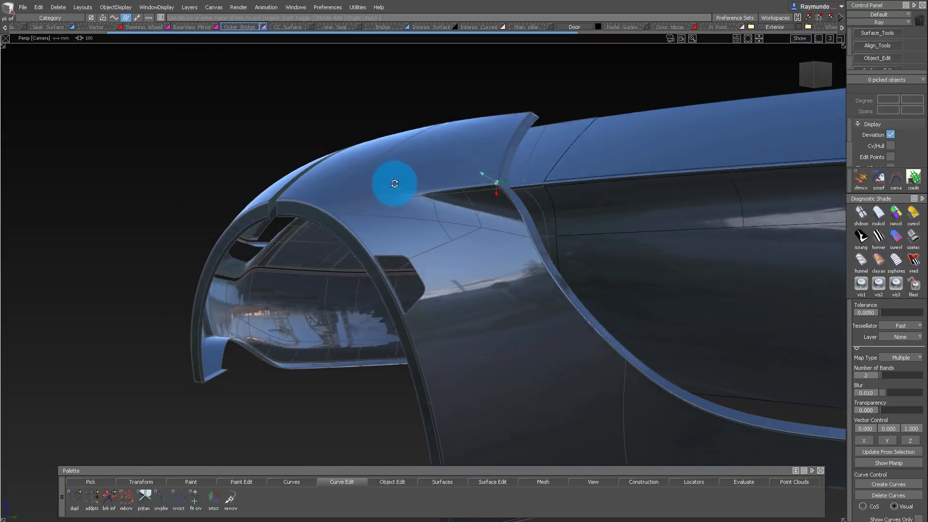
left_click_drag(395, 184, 436, 235)
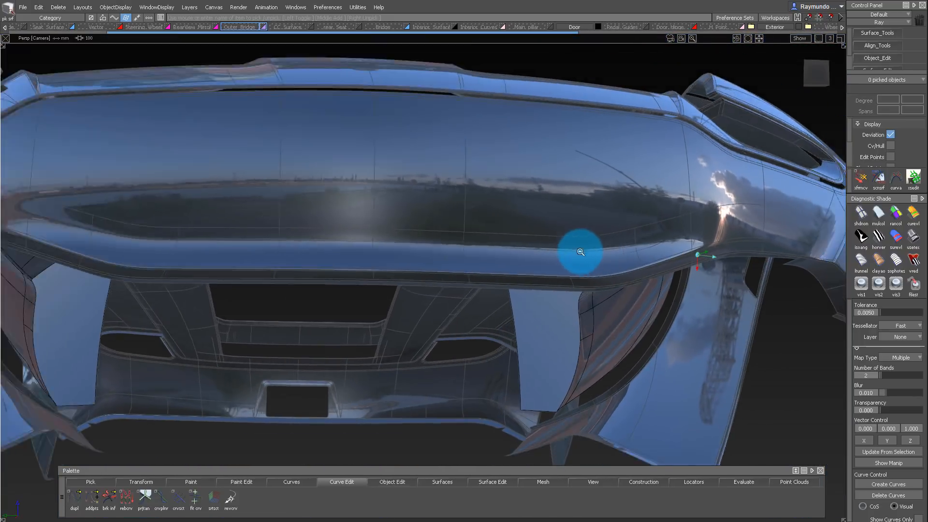
left_click_drag(580, 251, 398, 244)
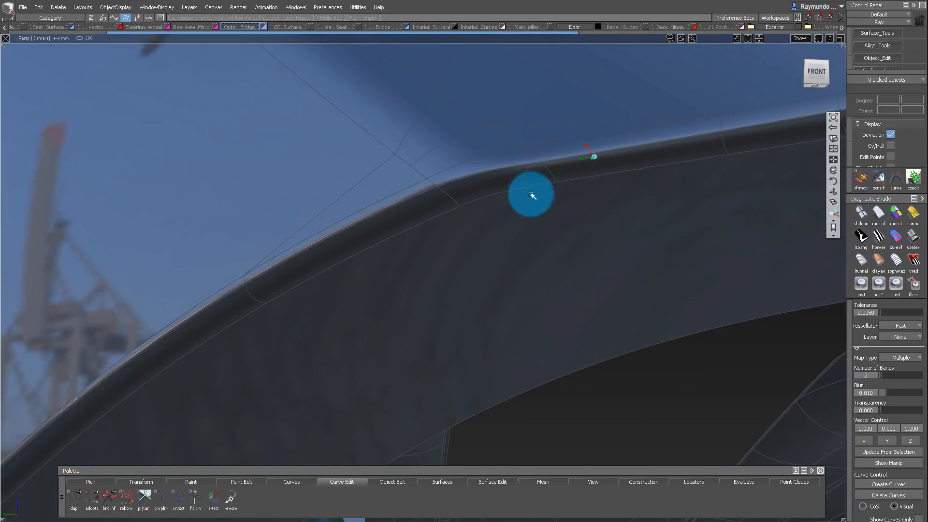
left_click_drag(531, 196, 535, 214)
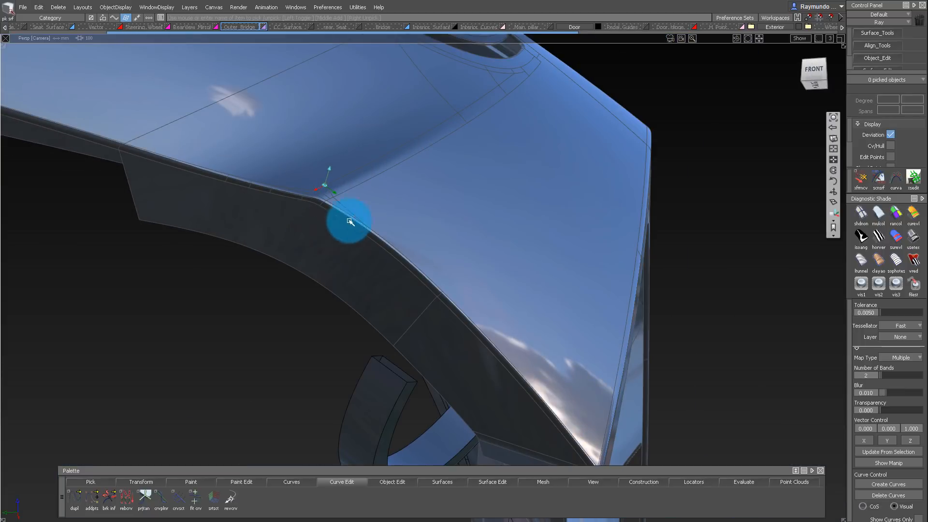
left_click_drag(349, 222, 669, 323)
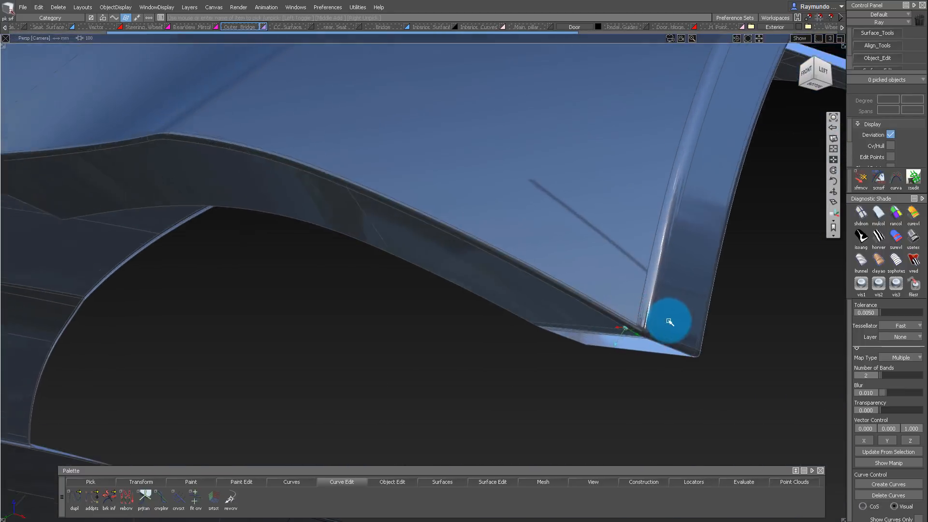
left_click_drag(669, 322, 544, 264)
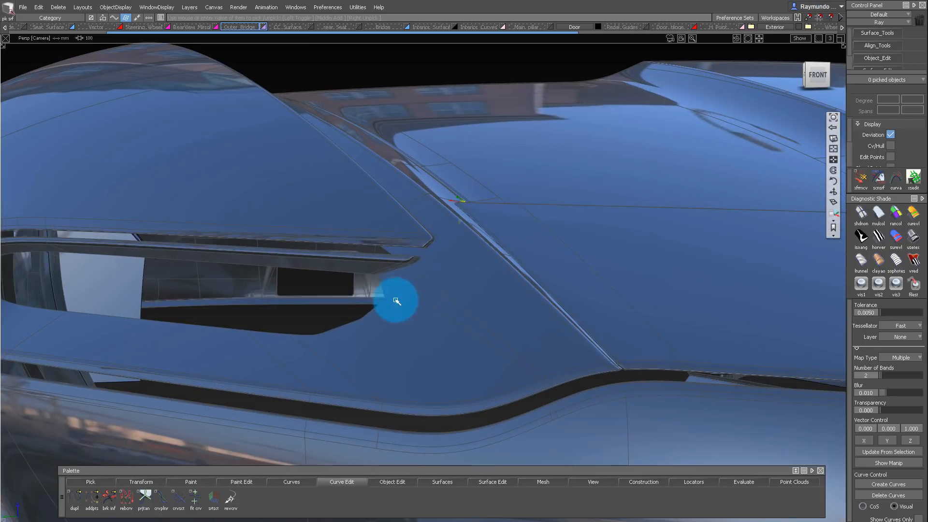
left_click_drag(397, 299, 337, 234)
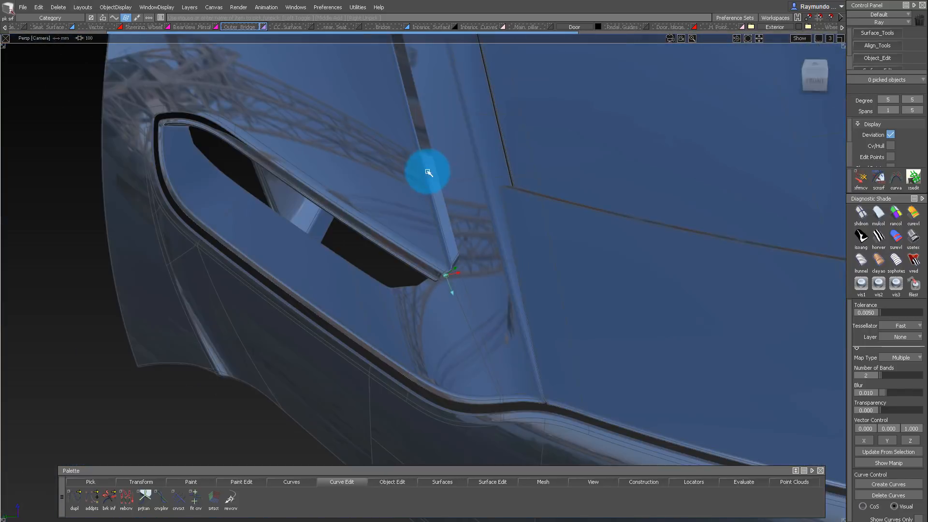
left_click_drag(426, 171, 621, 160)
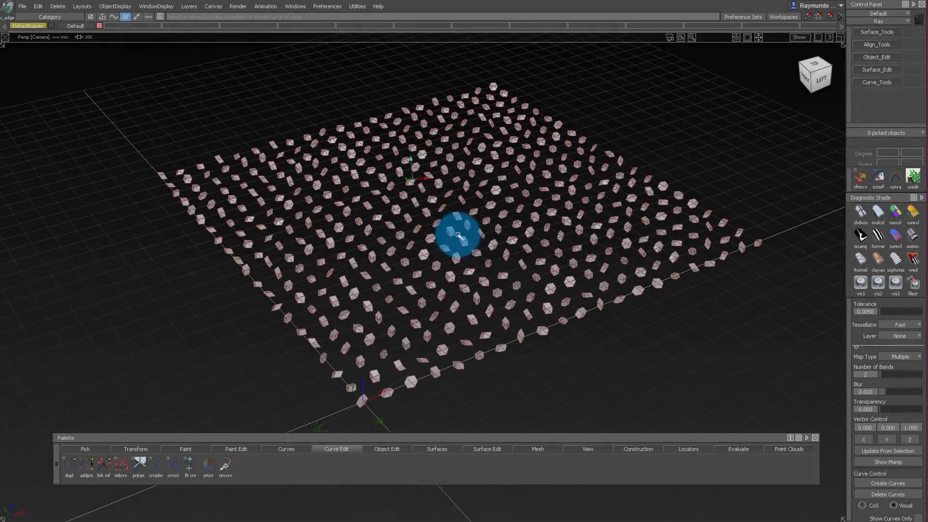
Orbit and zoom over the random cube grid to frame one cube's vertical fillet.
left_click_drag(459, 234, 429, 221)
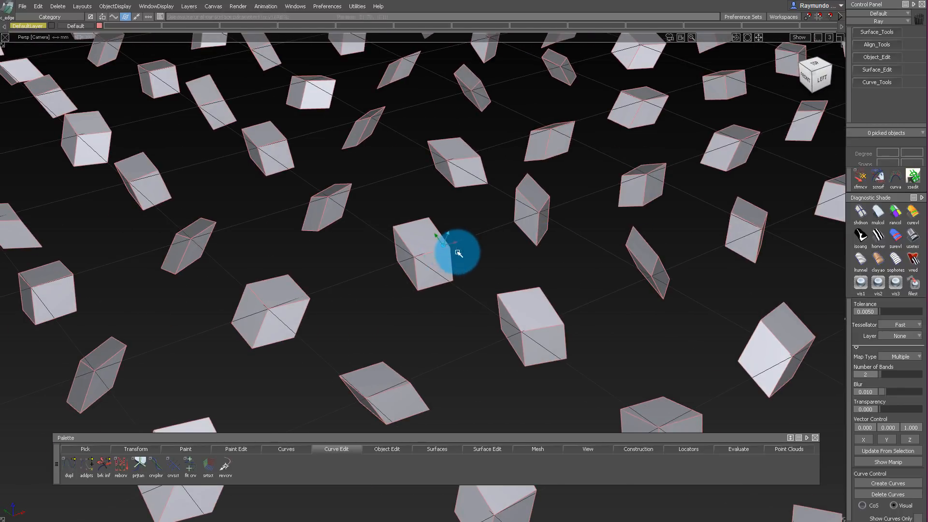
scroll("down", 3)
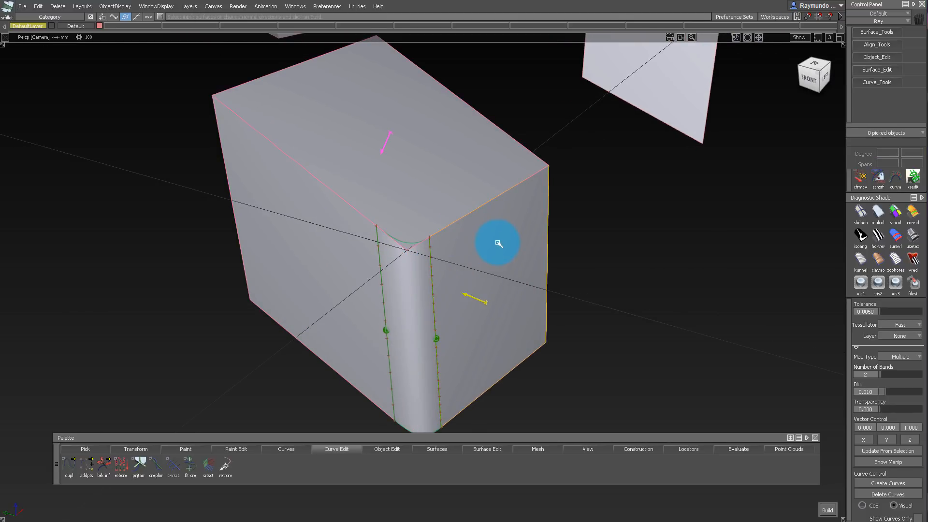
Fillet the cube's vertical edge, then drag the vertical and top fillet ends back from the corner.
left_click(498, 243)
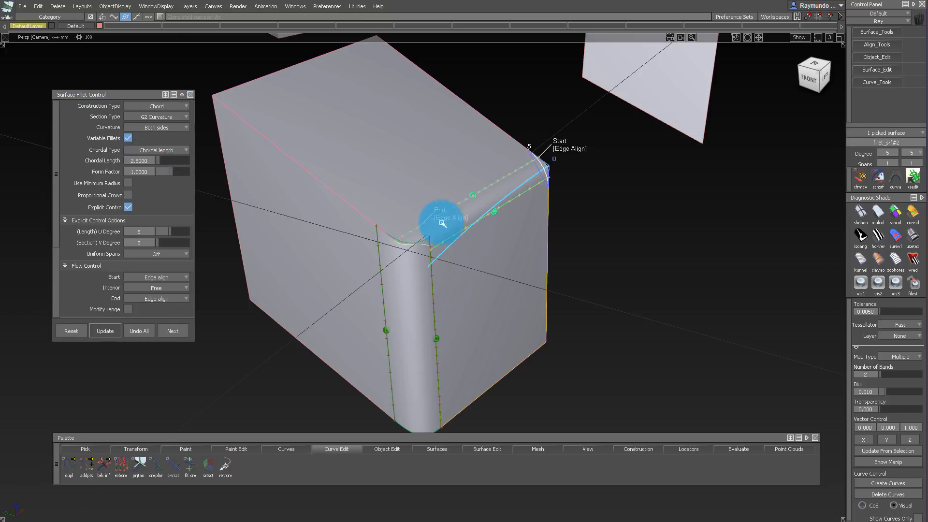
left_click(156, 298)
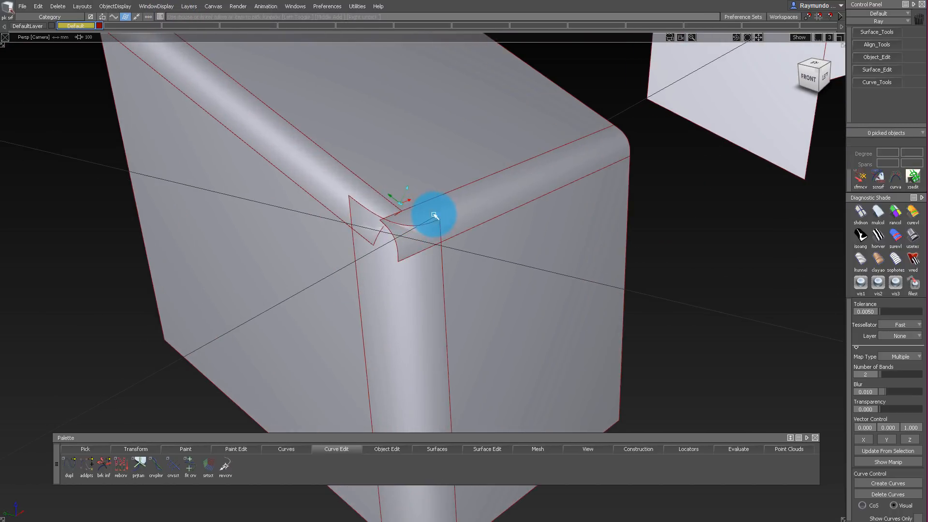
left_click(433, 216)
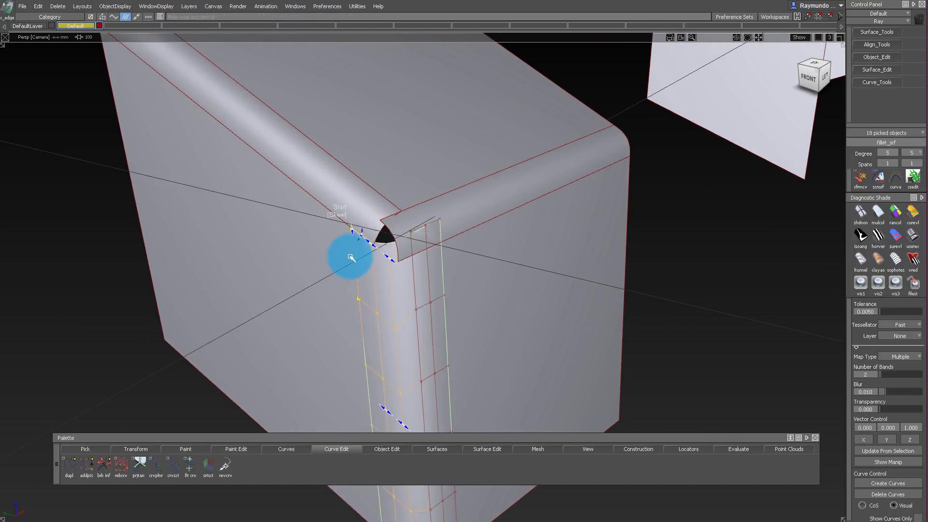
left_click_drag(349, 257, 447, 260)
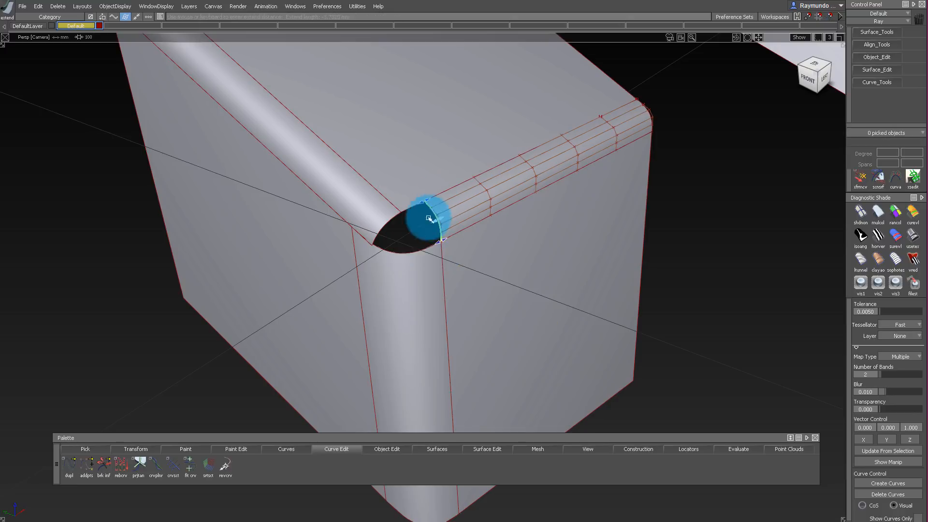
left_click_drag(427, 219, 382, 225)
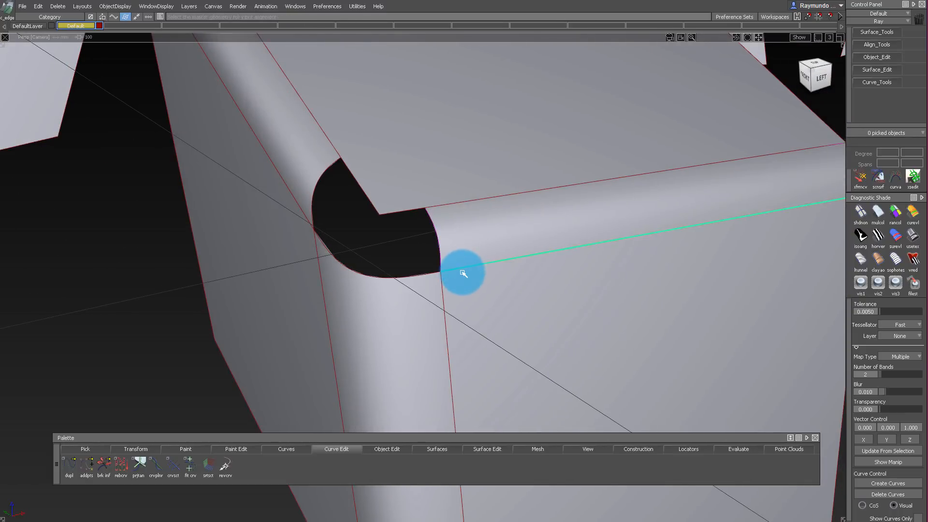
Hide the cube faces and pick the fillet edges bounding the corner gap.
left_click(463, 274)
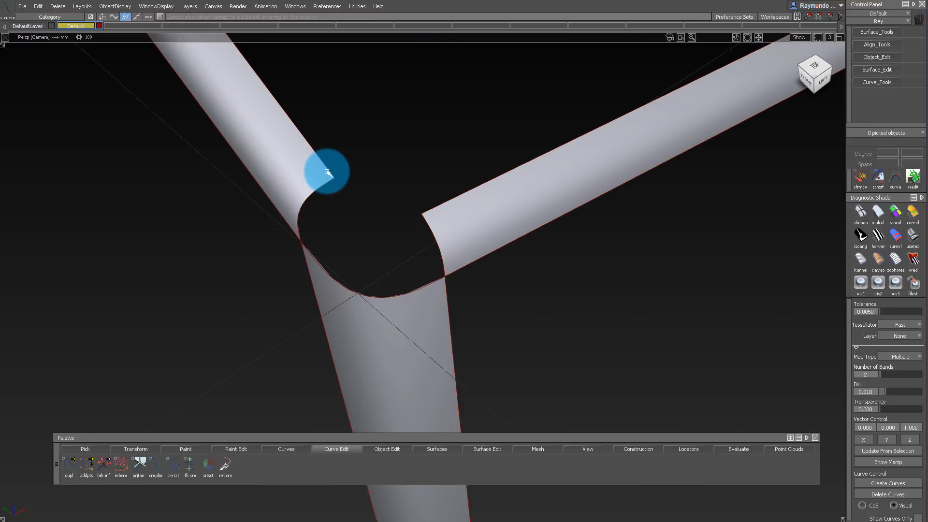
left_click(326, 175)
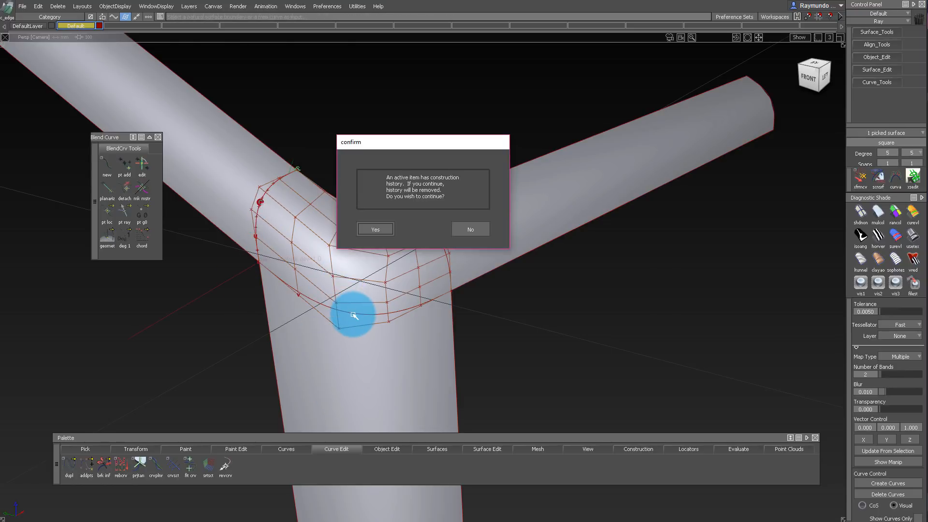
Delete the corner patch's construction history and drag its CVs to blend into the fillets.
left_click(376, 229)
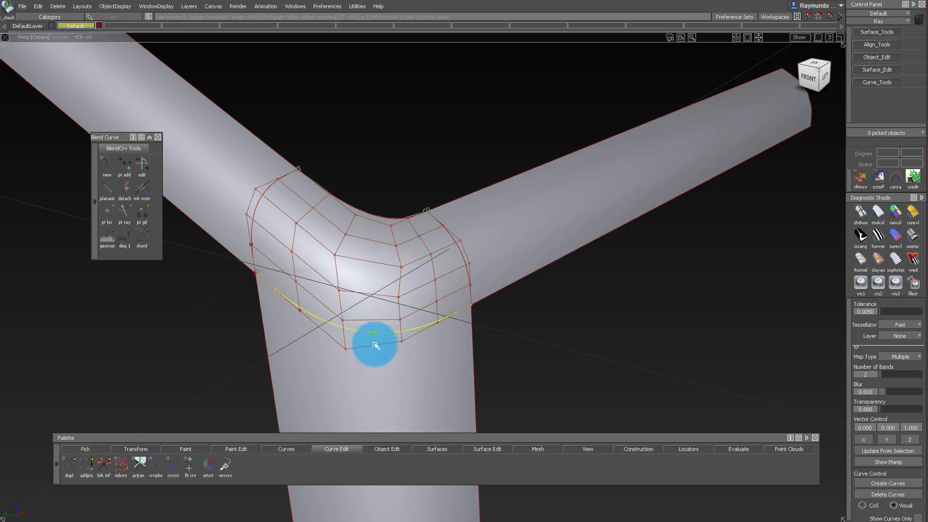
left_click_drag(376, 345, 367, 296)
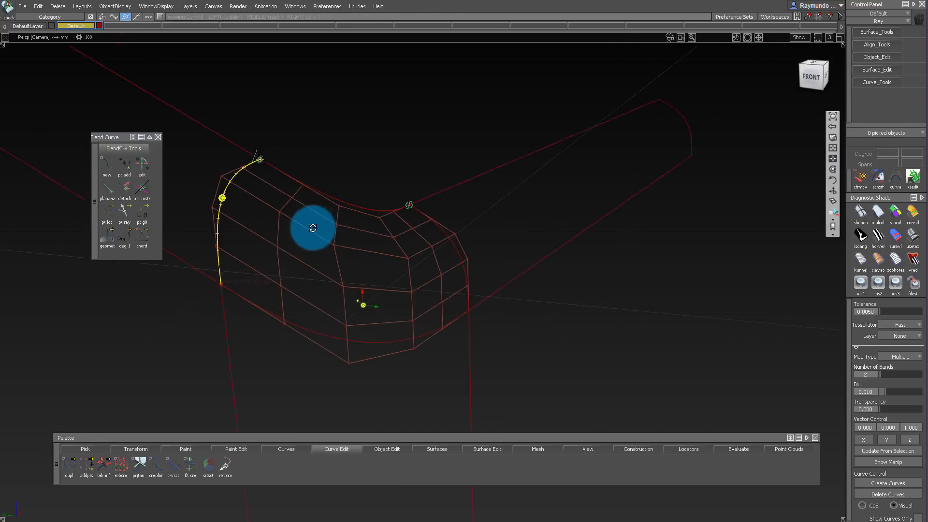
left_click_drag(312, 228, 386, 245)
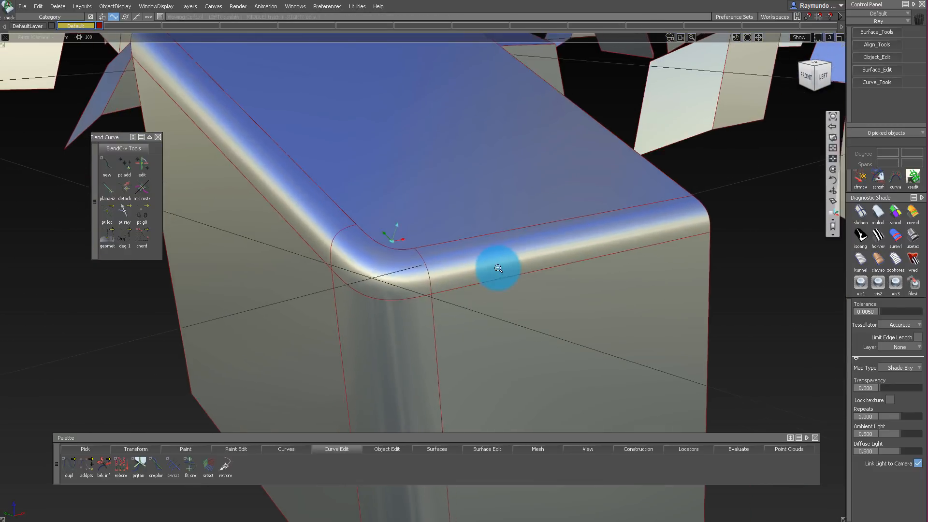
Orbit to the next cube and set fillet_srf#4's end to Edge Align.
left_click_drag(498, 269, 379, 213)
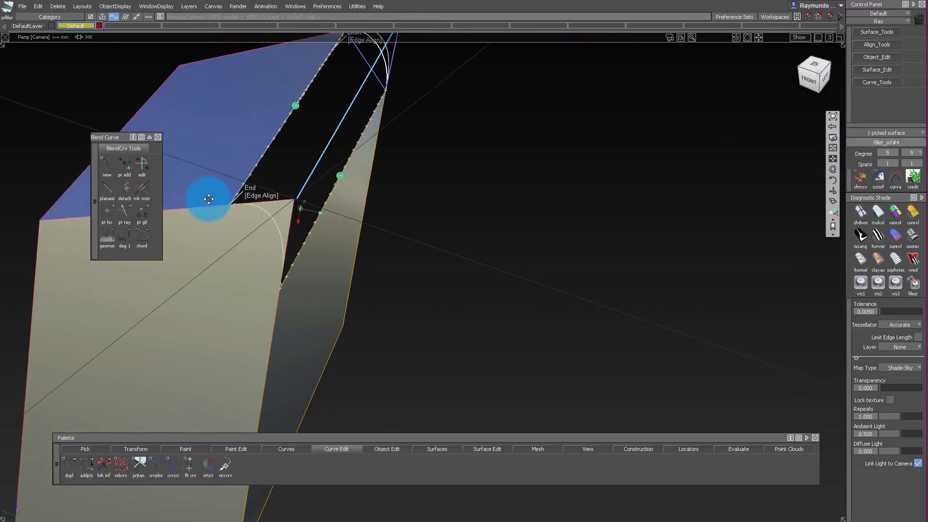
left_click_drag(207, 199, 338, 260)
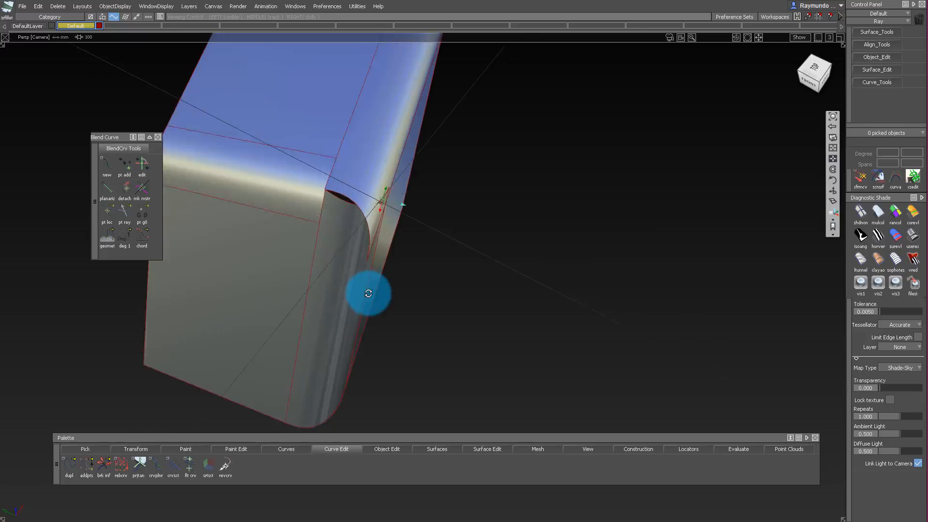
left_click_drag(369, 293, 328, 108)
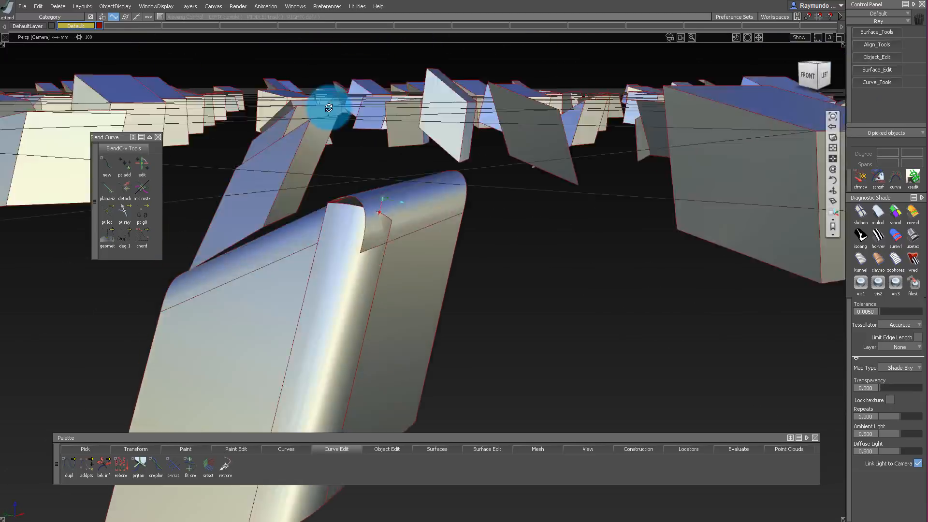
left_click_drag(329, 107, 386, 180)
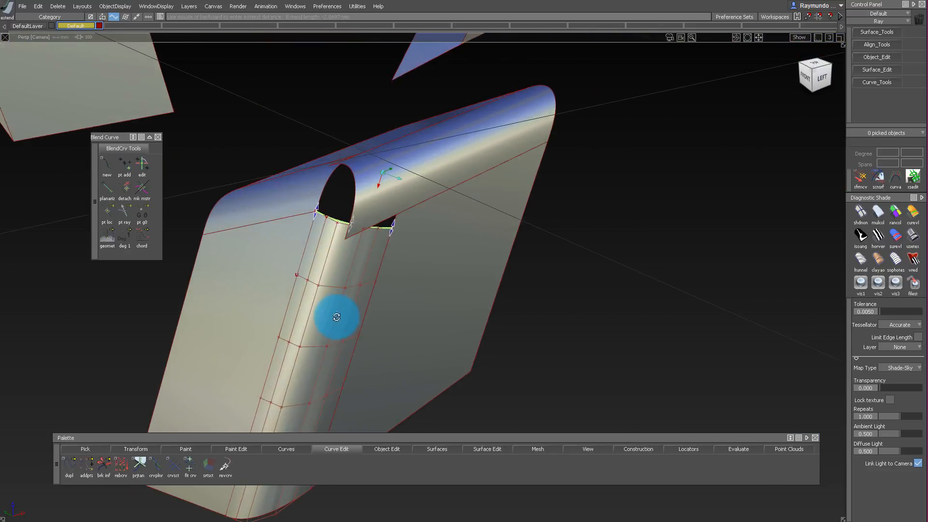
left_click_drag(336, 316, 311, 275)
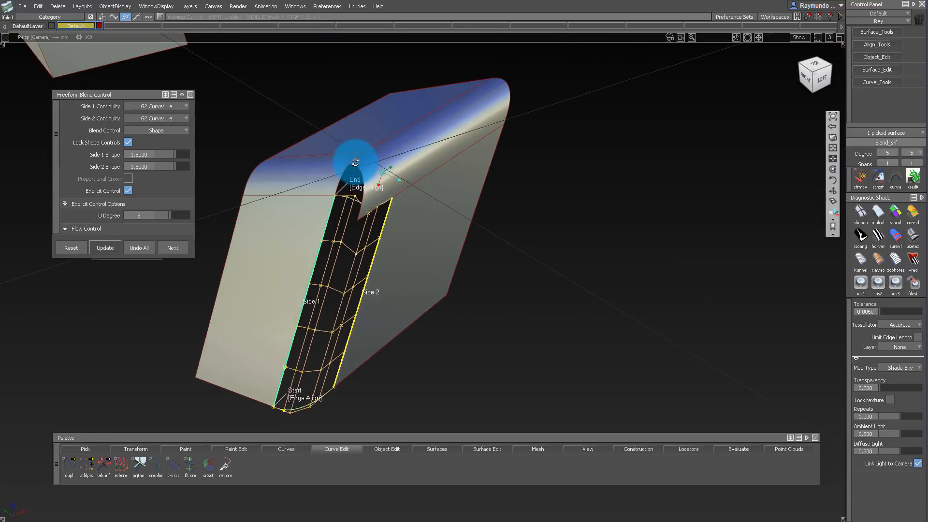
Build G2 curvature blends along the cube's vertical and top edges at the corner.
left_click_drag(356, 161, 478, 185)
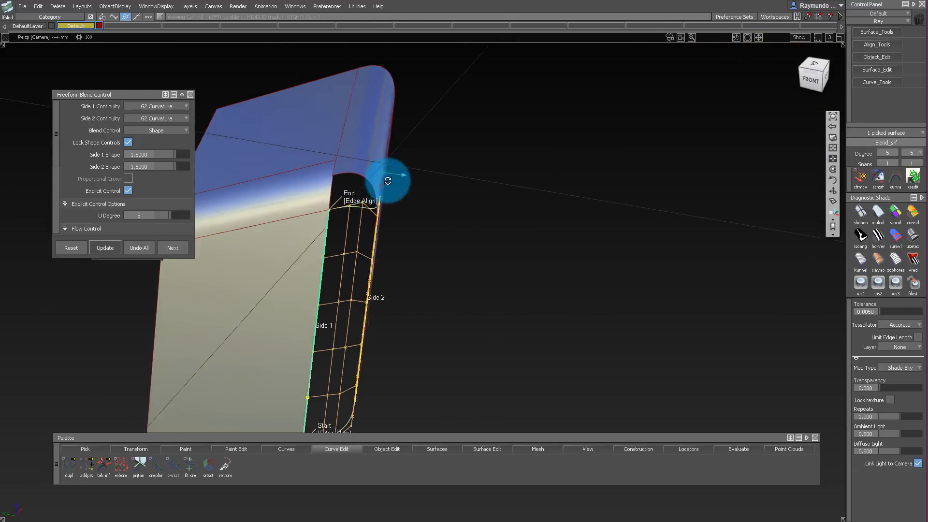
left_click_drag(387, 180, 420, 165)
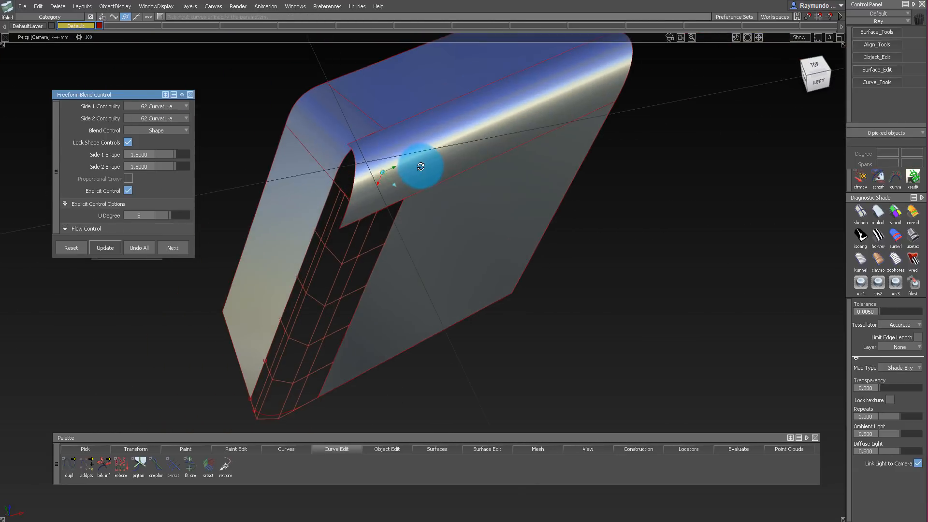
left_click_drag(420, 166, 459, 166)
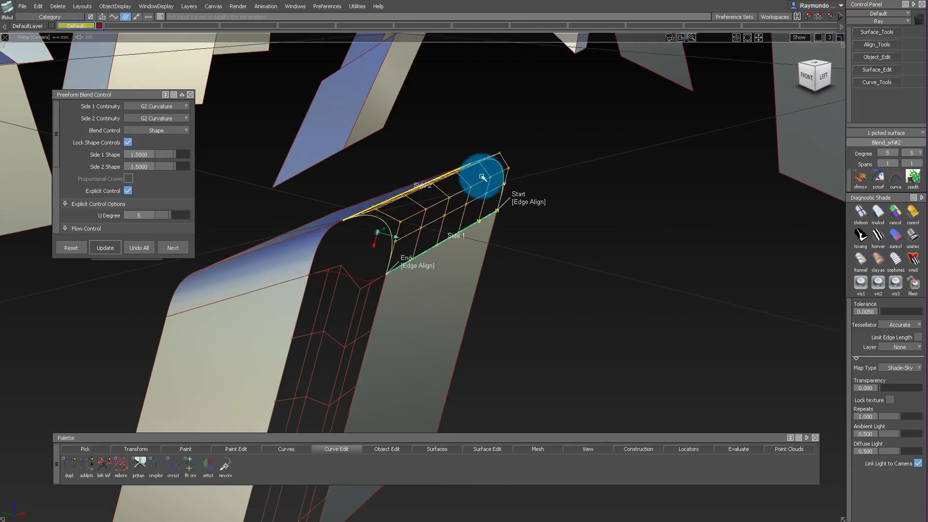
left_click_drag(483, 178, 385, 264)
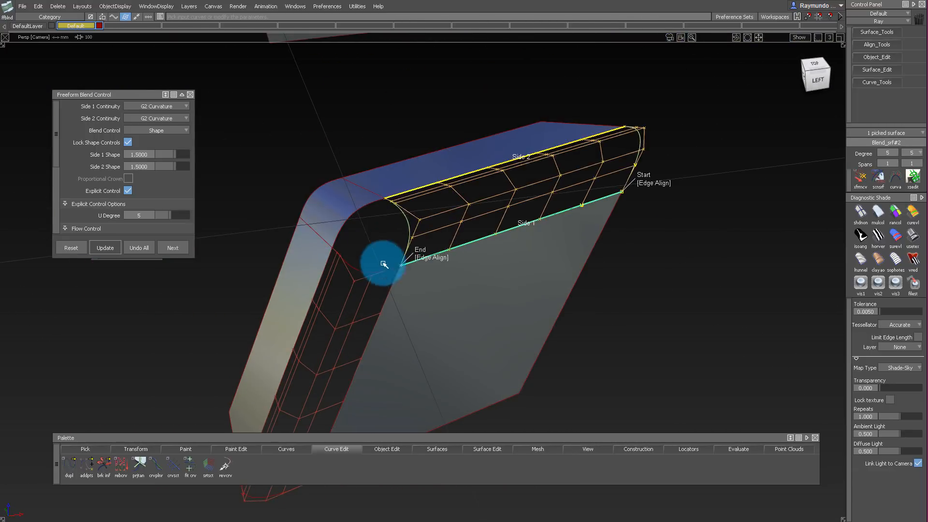
left_click_drag(384, 264, 416, 241)
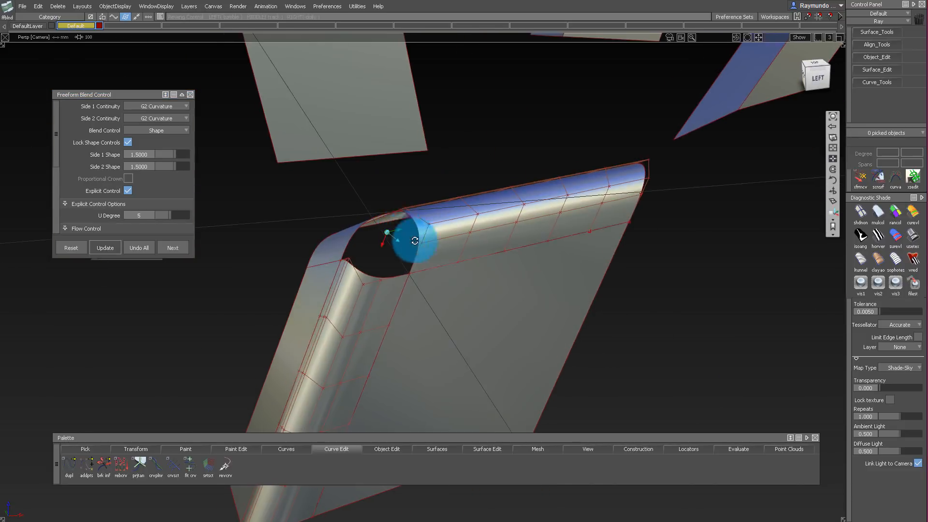
left_click_drag(416, 240, 372, 247)
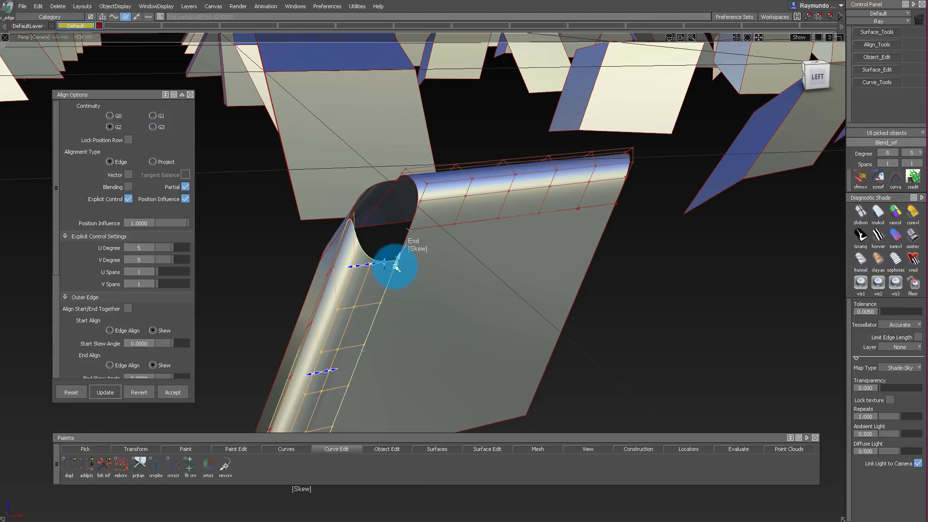
Skew both blend ends toward the corner using G2 partial edge alignment.
left_click_drag(394, 267, 393, 248)
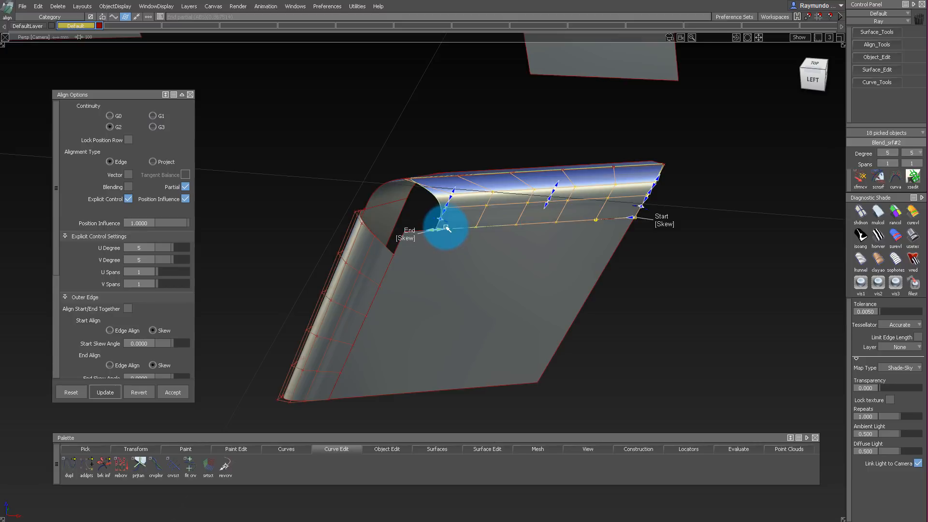
left_click_drag(448, 229, 436, 221)
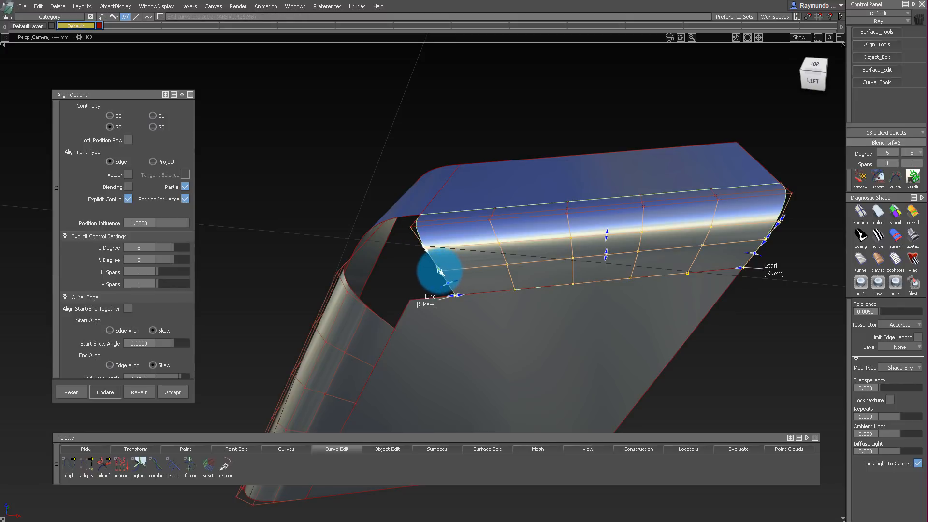
left_click_drag(440, 273, 468, 281)
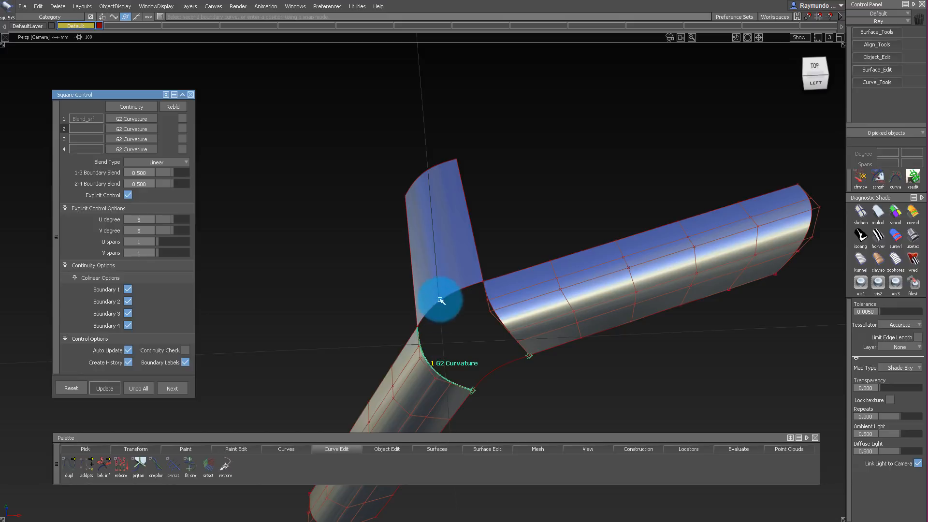
Pick the next G2 boundary edge around the corner gap for the Square patch.
left_click(441, 314)
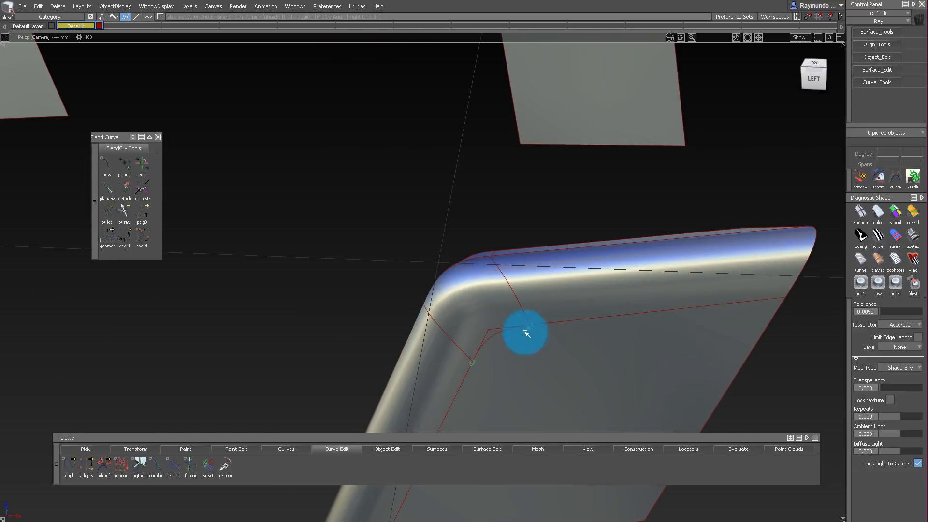
mouse_move(498, 354)
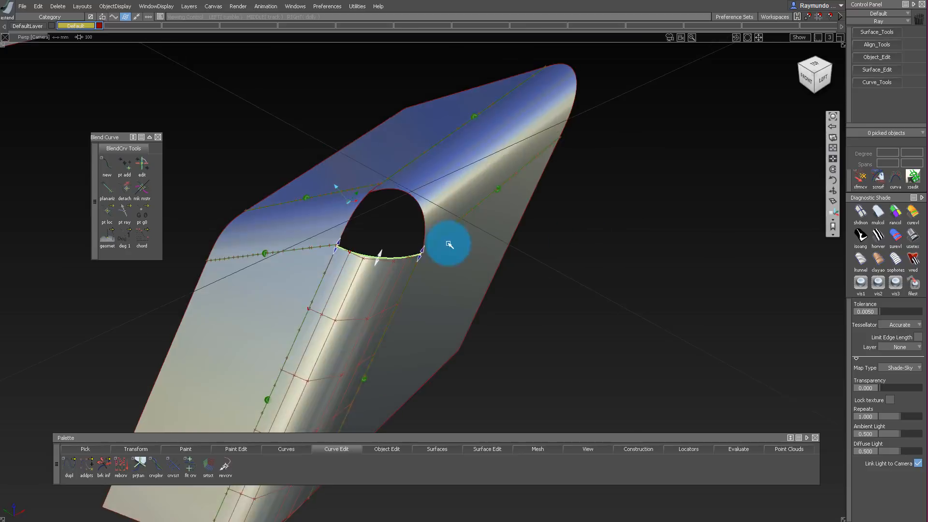
Orbit the view around the next cube's unfilled corner gap.
left_click_drag(449, 243, 569, 267)
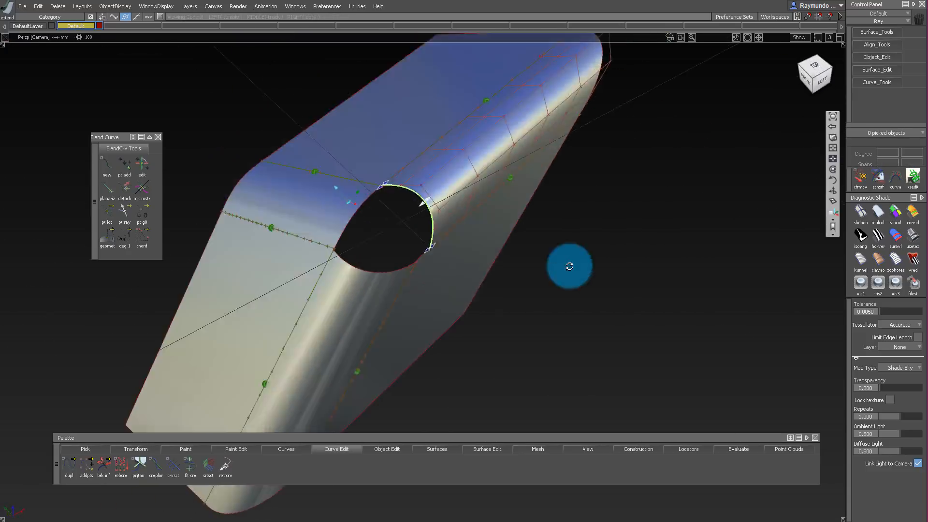